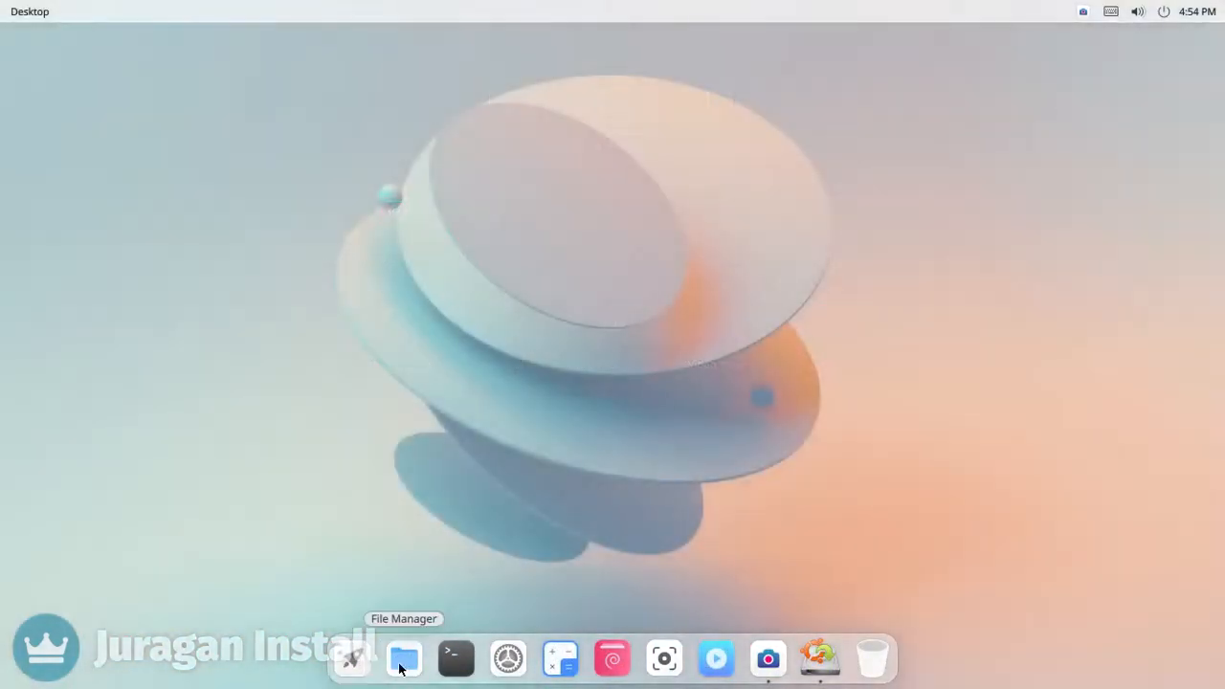
Step: Search 'cutefish' in Edge, reach cutefish-ubuntu.github.io and start the Ubuntu v0.8 Ubiquity Installer download from SourceForge
{"action": "left_click", "coordinate": [507, 659]}
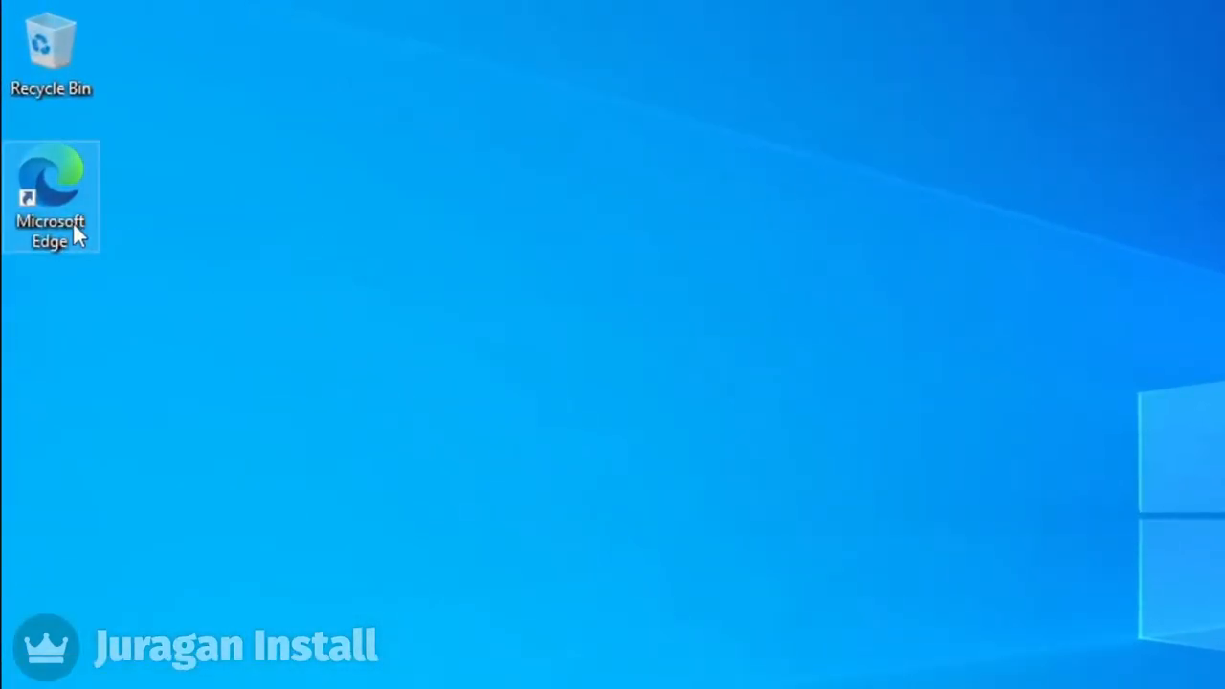
{"action": "double_click", "coordinate": [49, 195]}
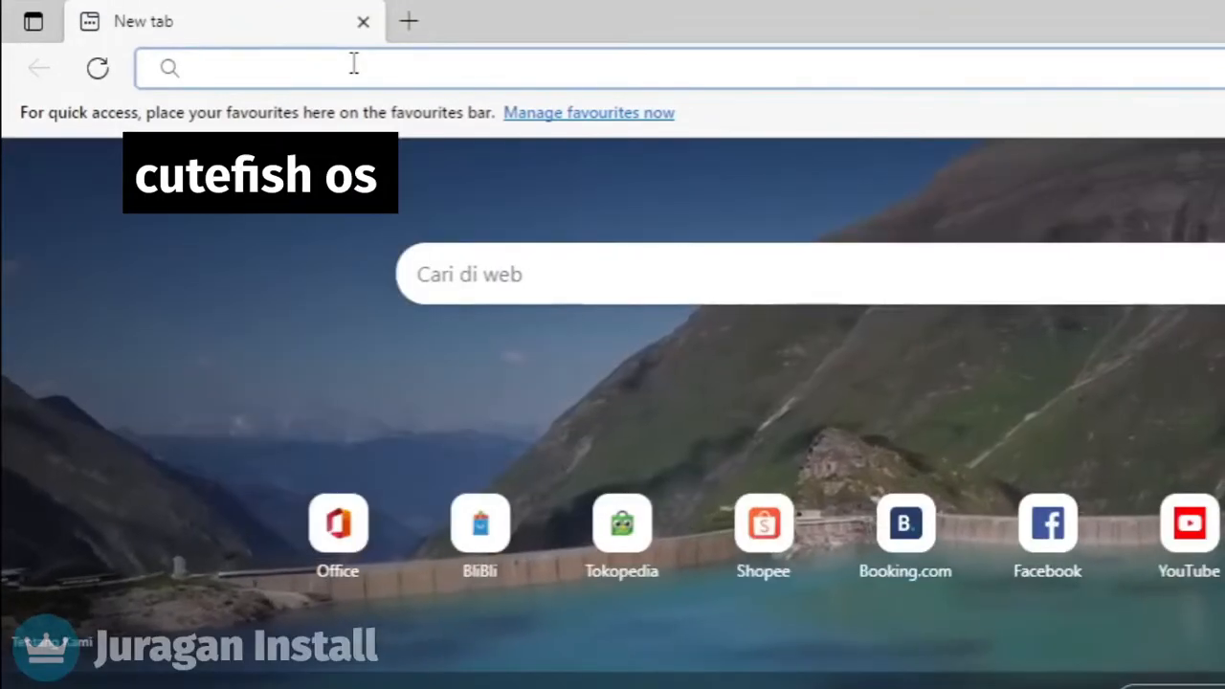
{"action": "type", "text": "cutefishos&cvid=12703cfc1968472d943d67304605055b&aqs=edge.0.0l9.3363j0j1&FORM="}
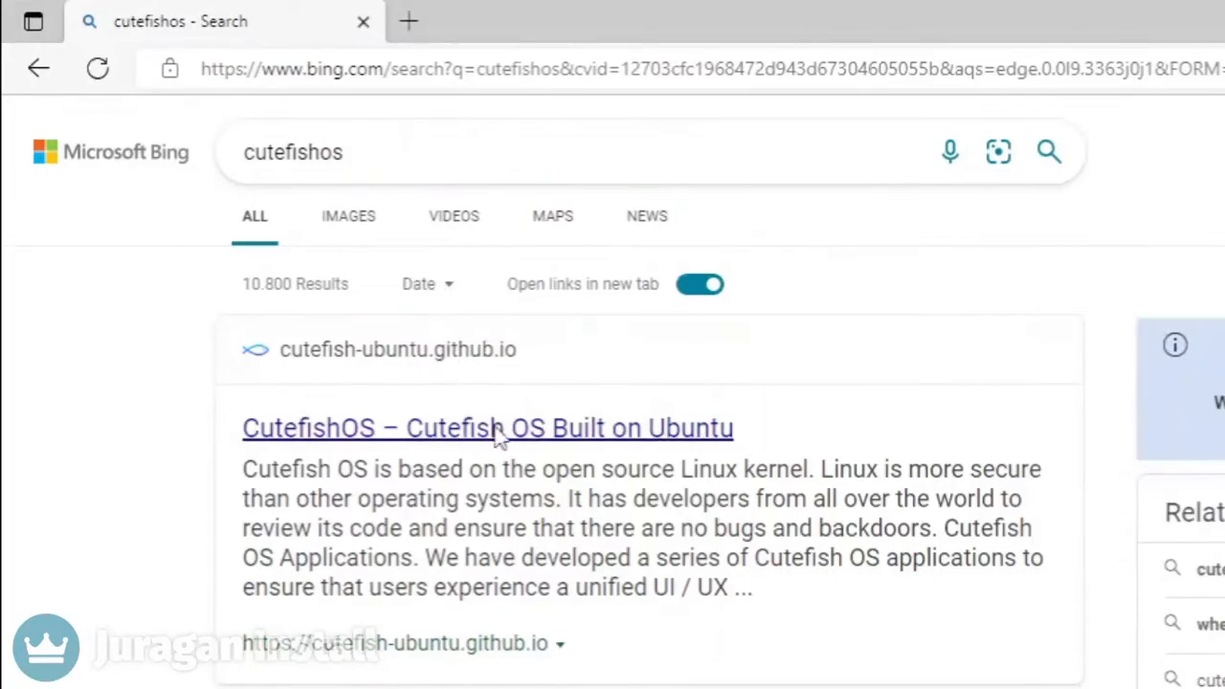
{"action": "left_click", "coordinate": [487, 429]}
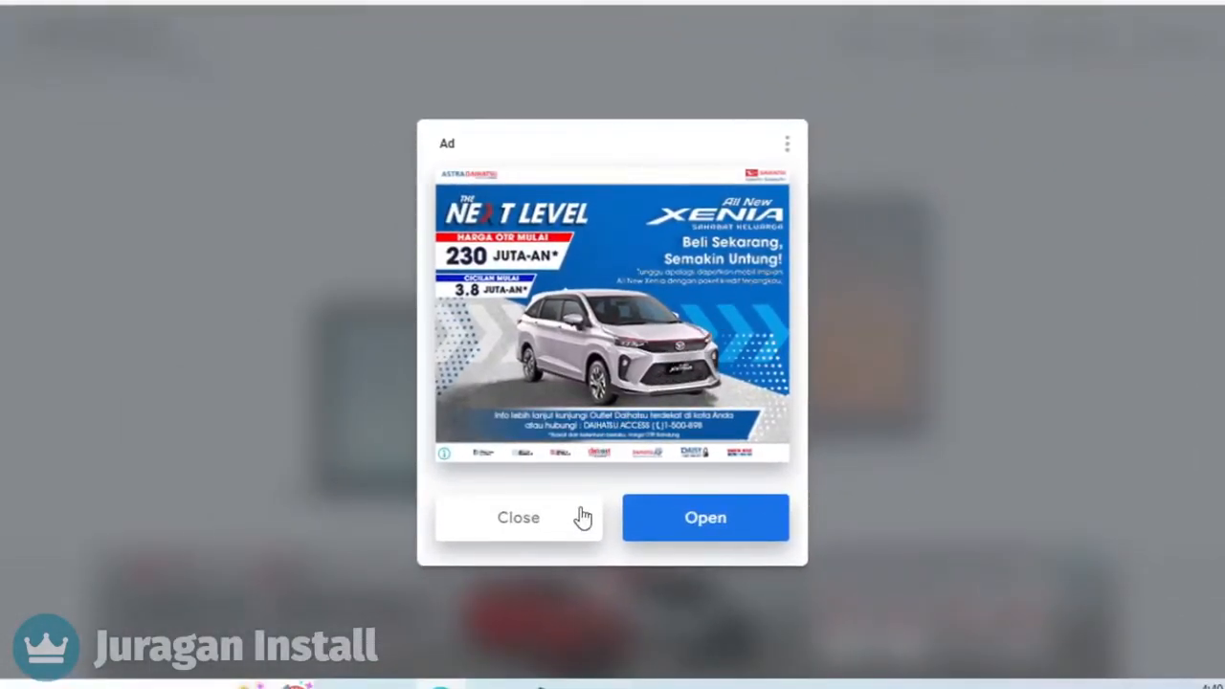
{"action": "left_click", "coordinate": [519, 517]}
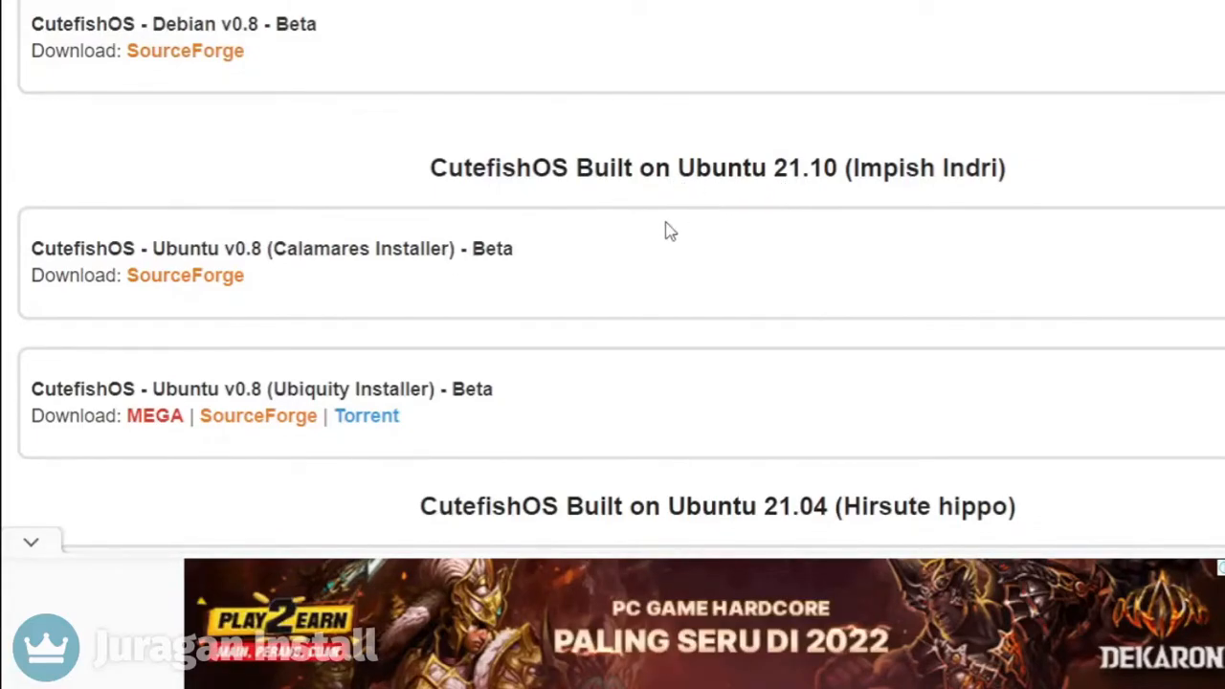
{"action": "mouse_move", "coordinate": [409, 394]}
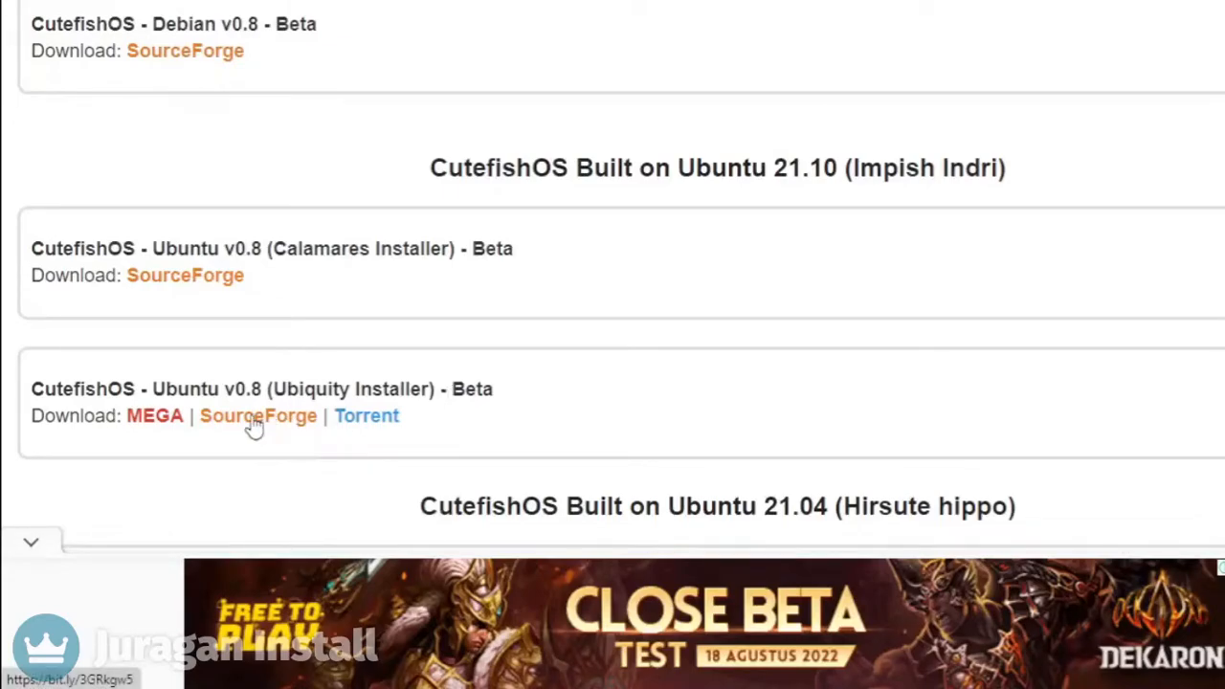
{"action": "left_click", "coordinate": [257, 416]}
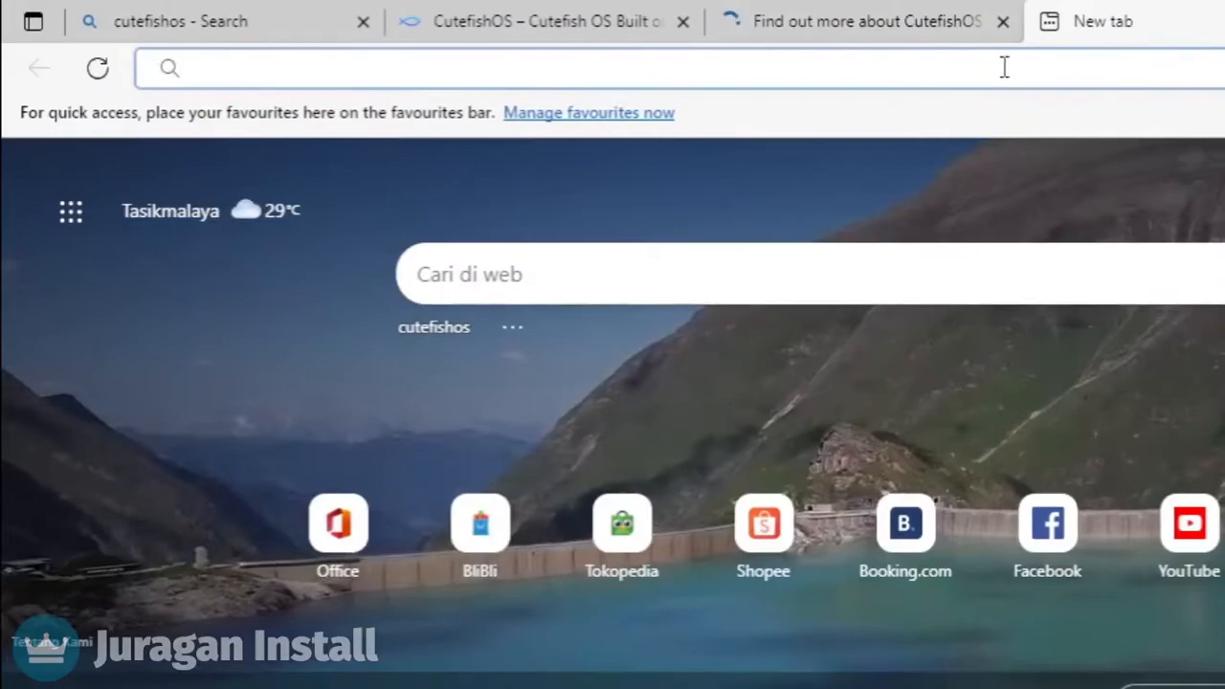
Step: Search 'etcher', reach balena.io and start the balenaEtcher download for Windows (x86|x64)
{"action": "type", "text": "et"}
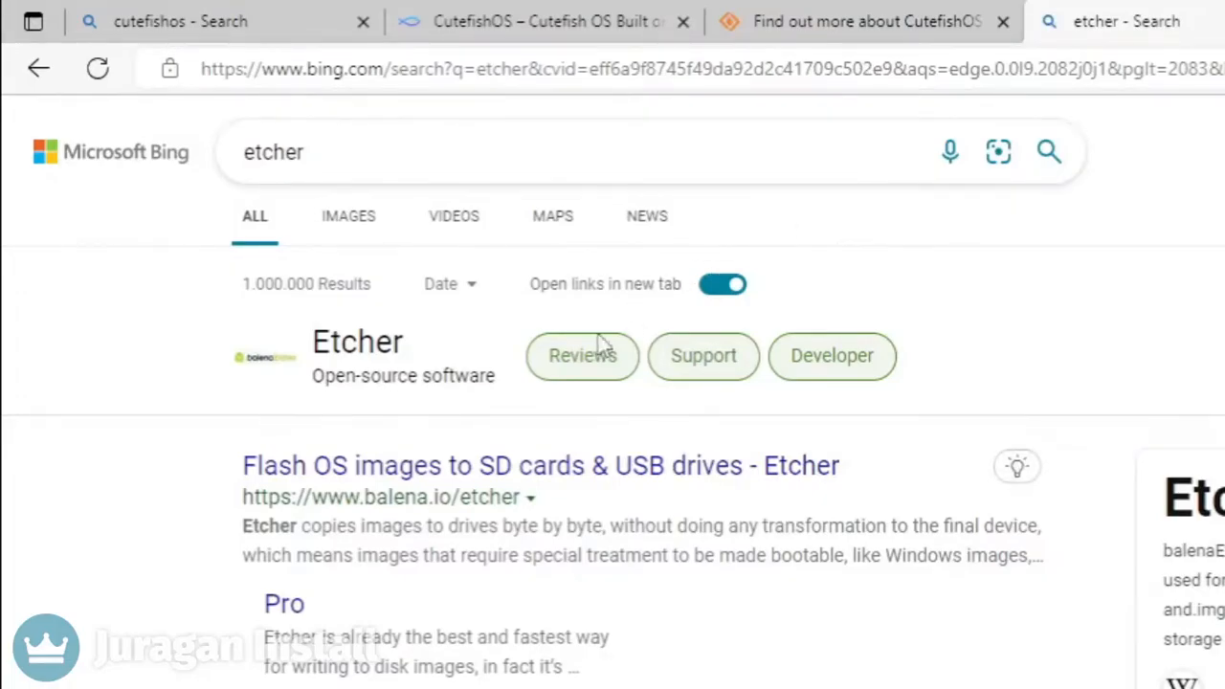
{"action": "left_click", "coordinate": [540, 465]}
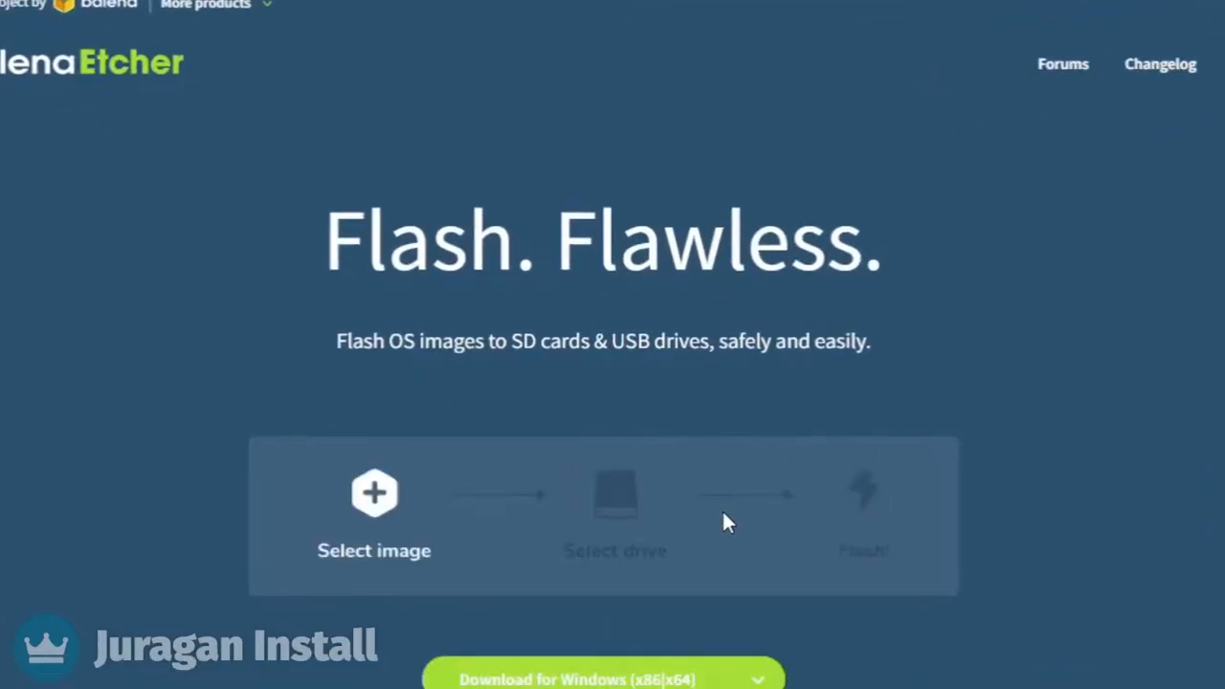
{"action": "scroll", "scroll_direction": "down", "scroll_amount": 3}
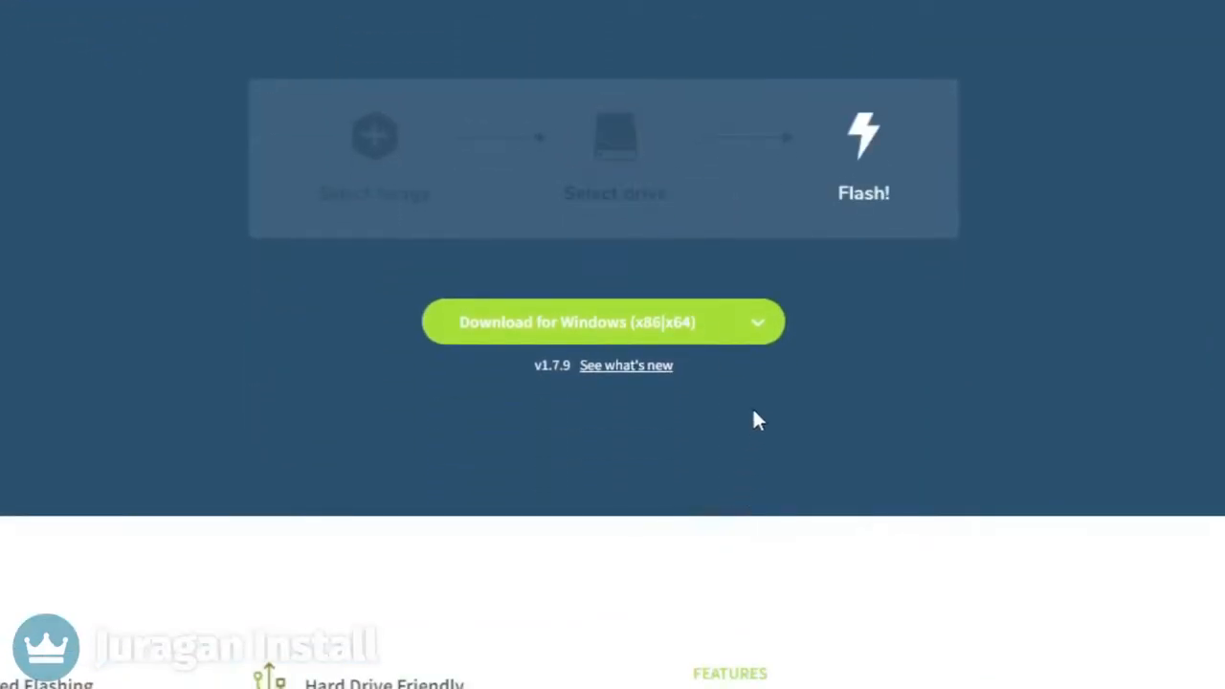
{"action": "left_click", "coordinate": [758, 322]}
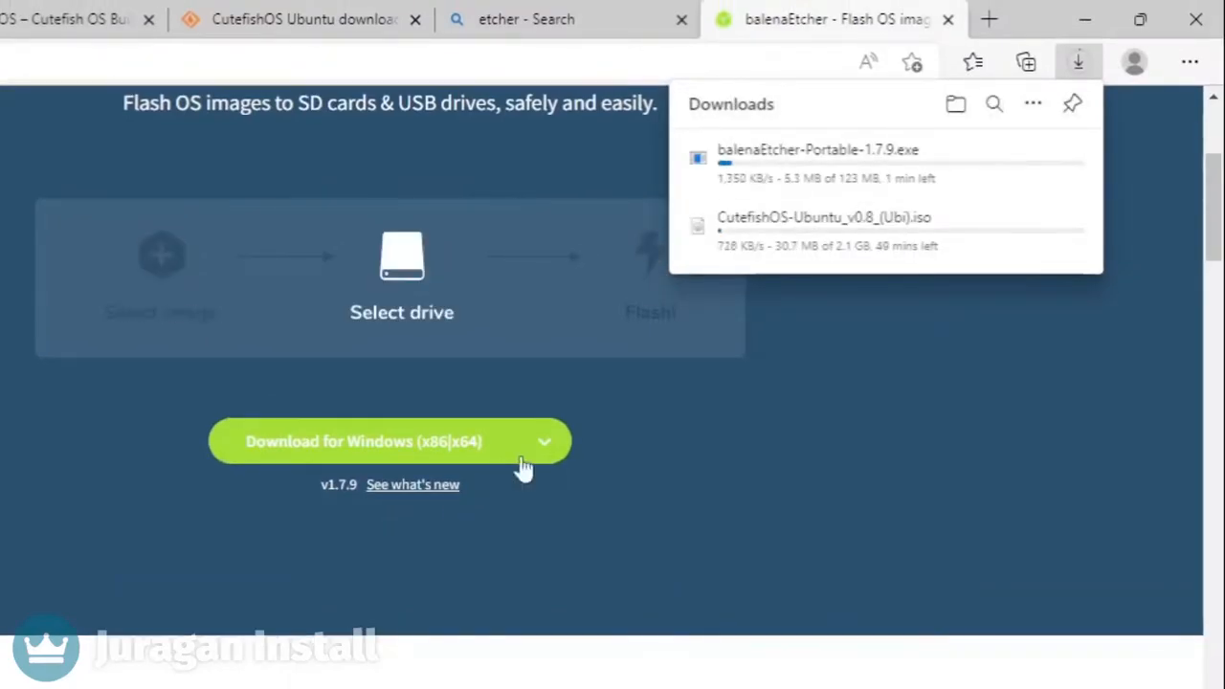
{"action": "mouse_move", "coordinate": [840, 314]}
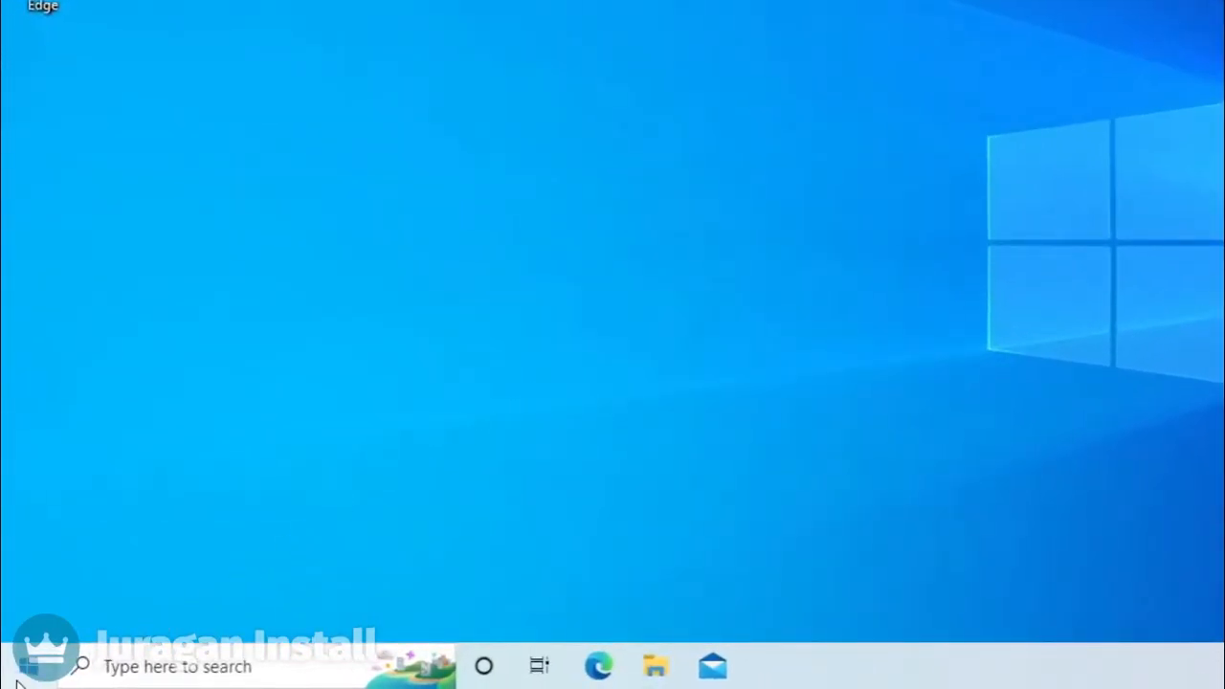
Step: Launch Disk Management via 'diskmgmt' and shrink drive C: by 81920 MB
{"action": "type", "text": "diskmgr"}
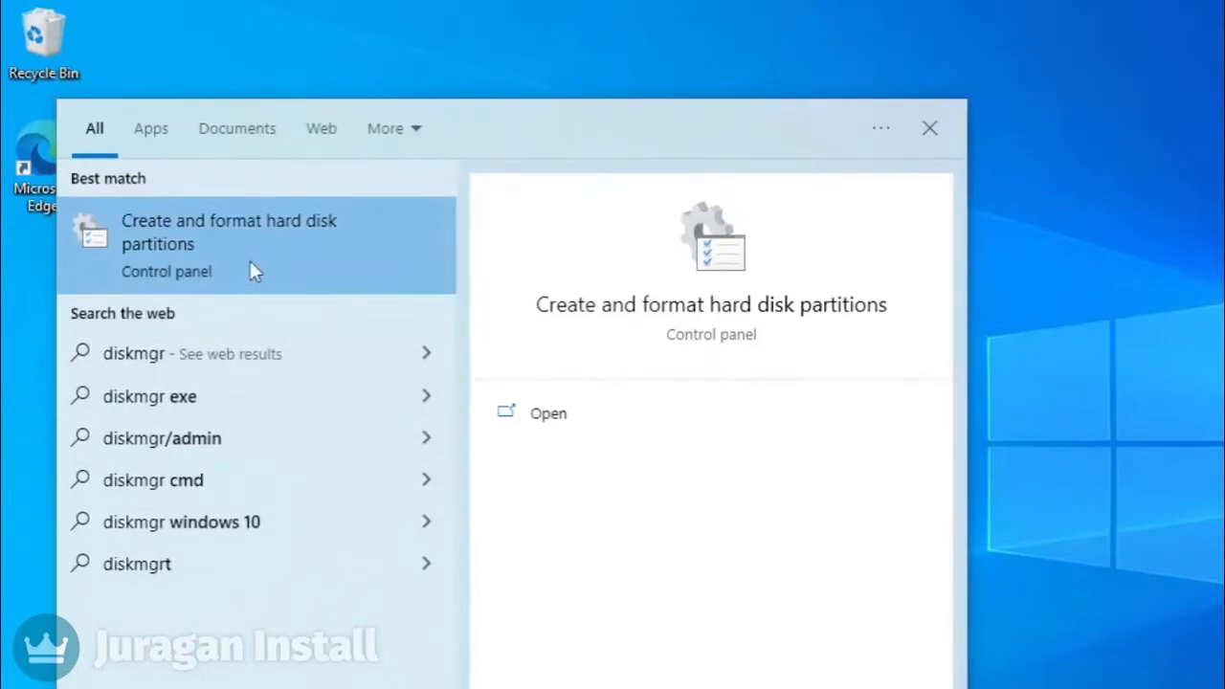
{"action": "left_click", "coordinate": [230, 232]}
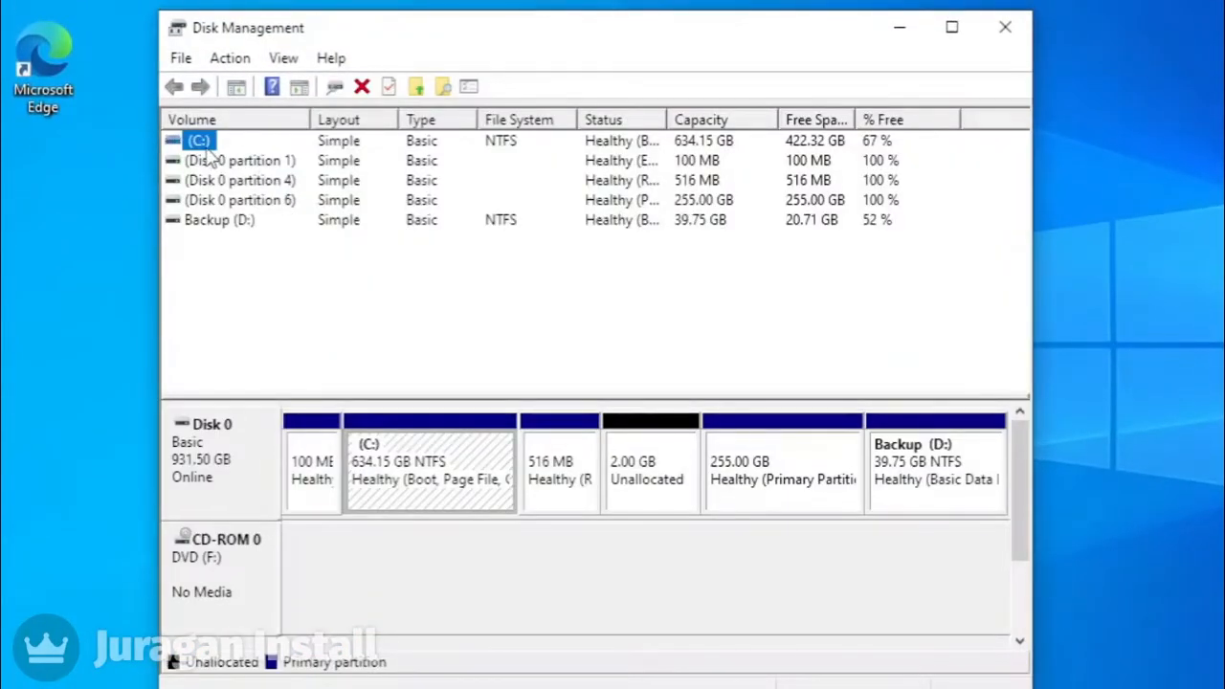
{"action": "right_click", "coordinate": [199, 142]}
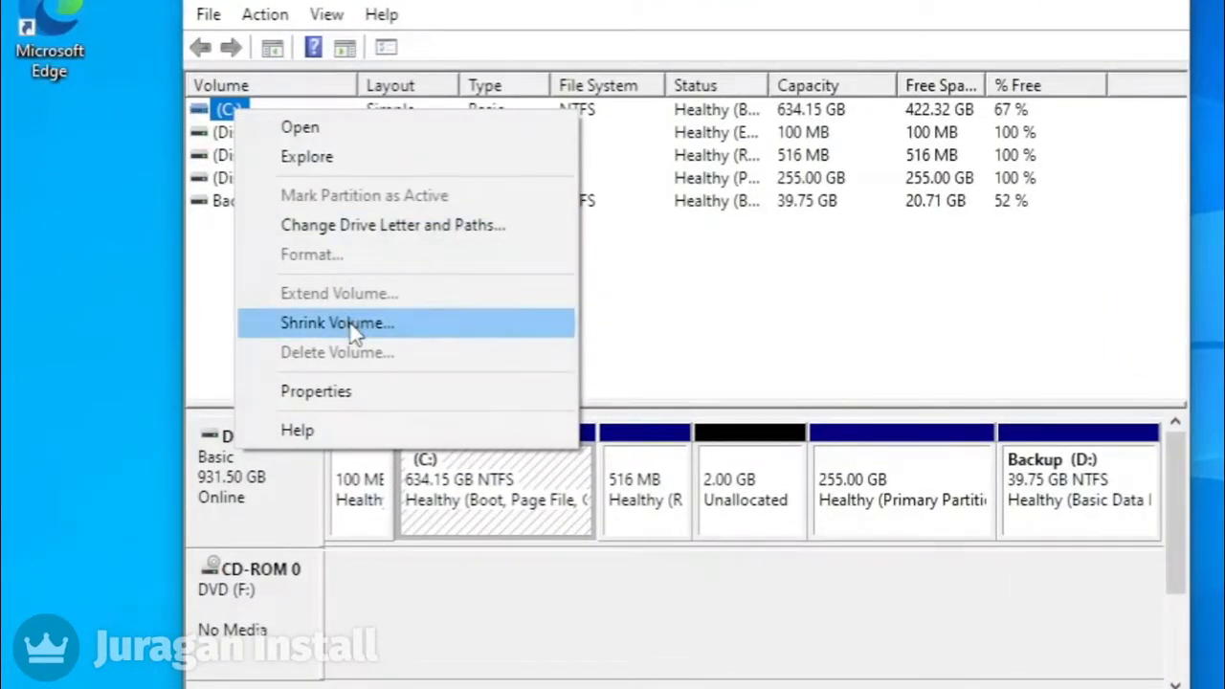
{"action": "left_click", "coordinate": [337, 321]}
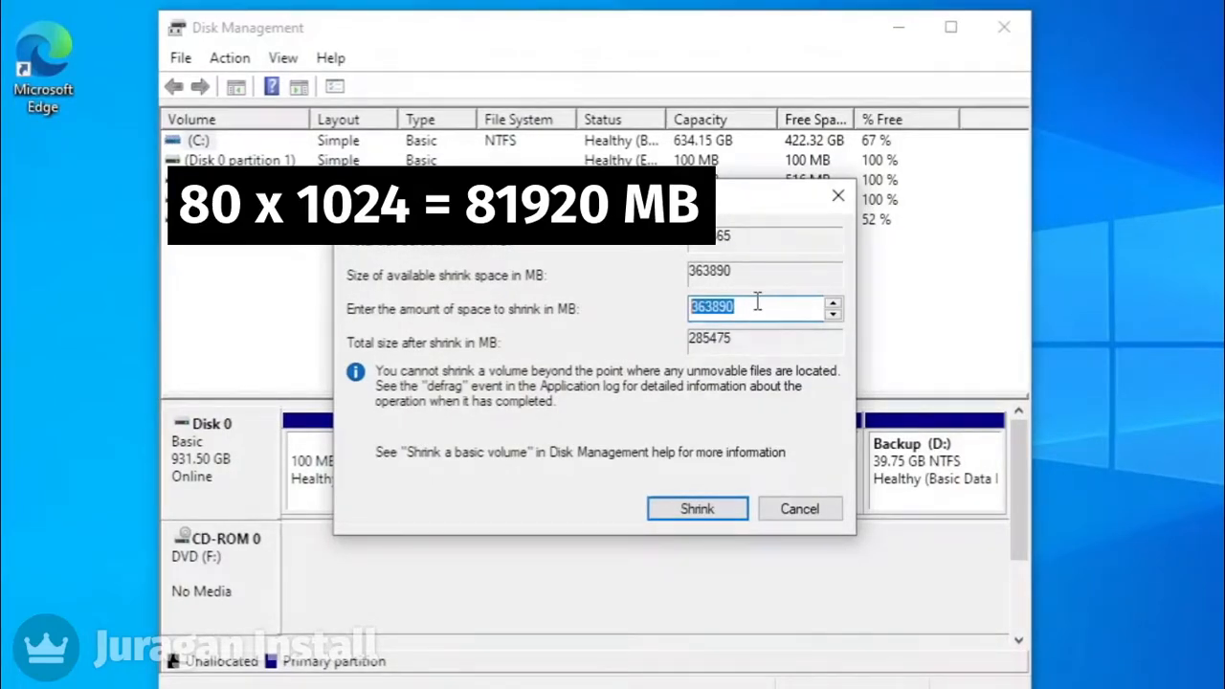
{"action": "type", "text": "8192"}
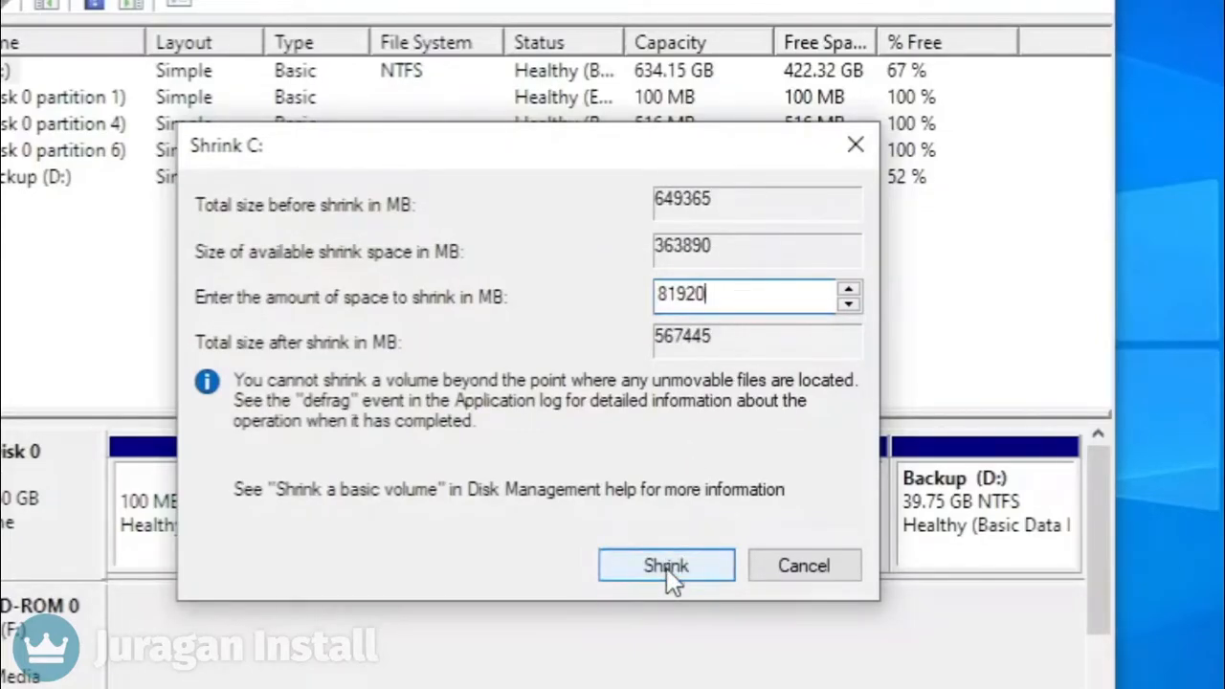
{"action": "left_click", "coordinate": [666, 565]}
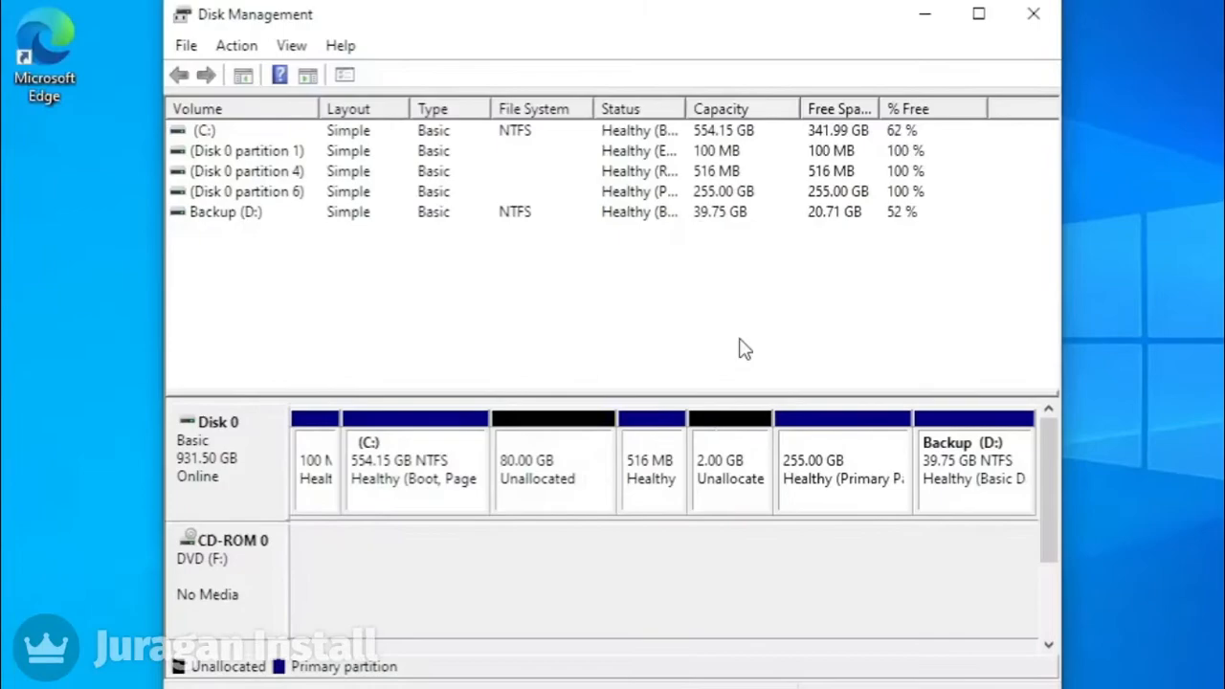
Step: Create an 81920 MB simple volume on the unallocated space as drive E, quick-formatted NTFS
{"action": "left_click", "coordinate": [551, 469]}
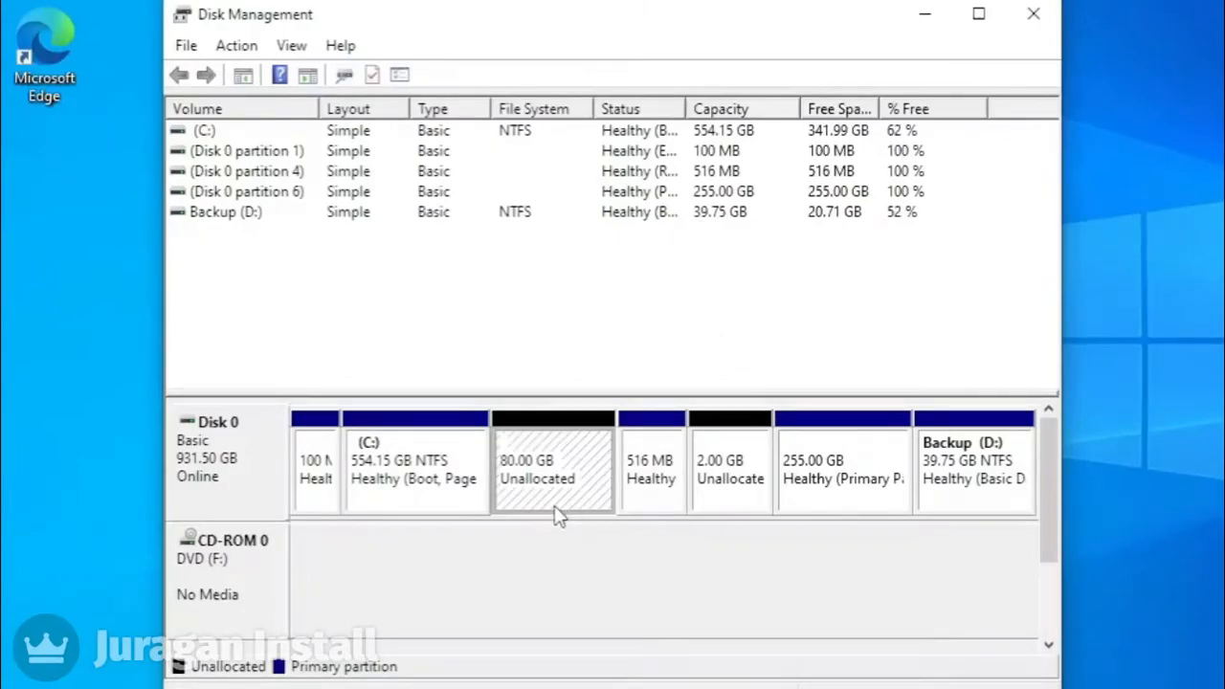
{"action": "right_click", "coordinate": [552, 465]}
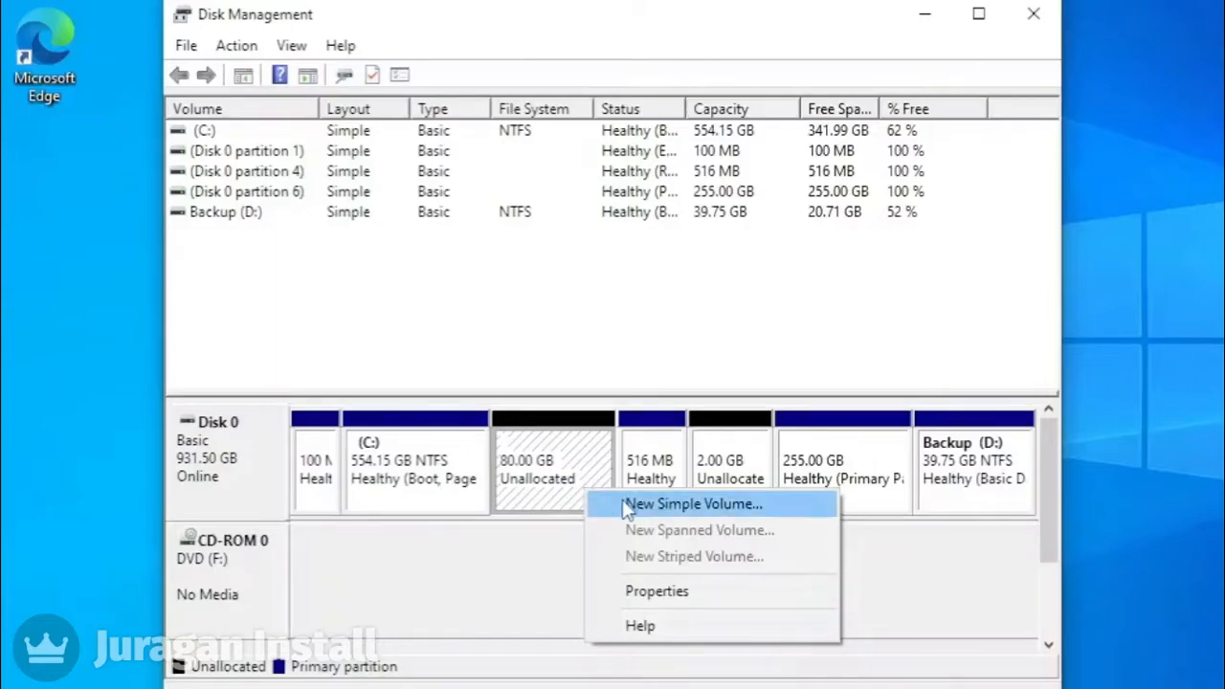
{"action": "left_click", "coordinate": [693, 504]}
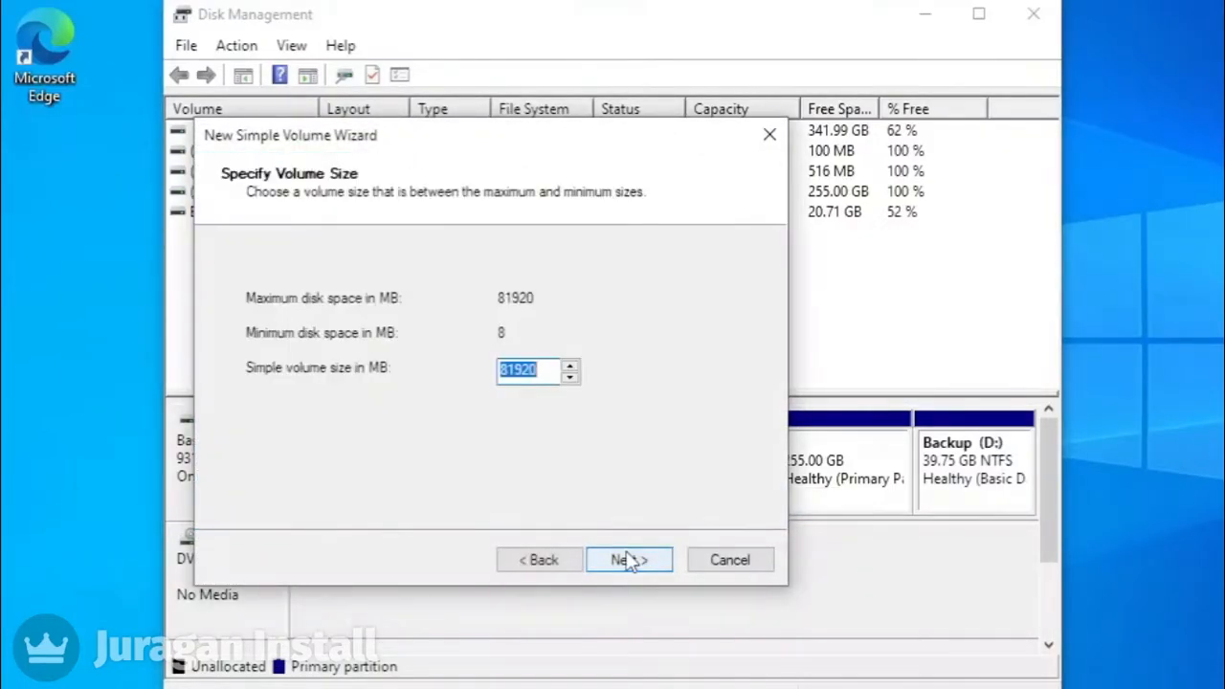
{"action": "left_click", "coordinate": [628, 559]}
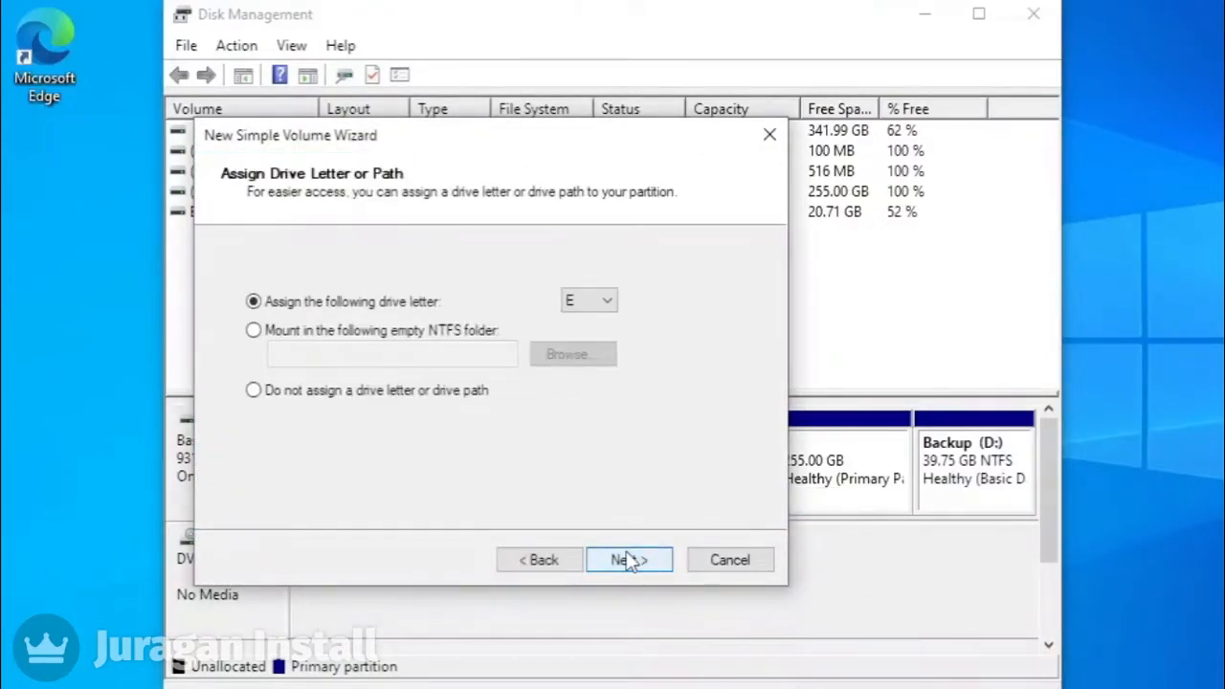
{"action": "left_click", "coordinate": [628, 559]}
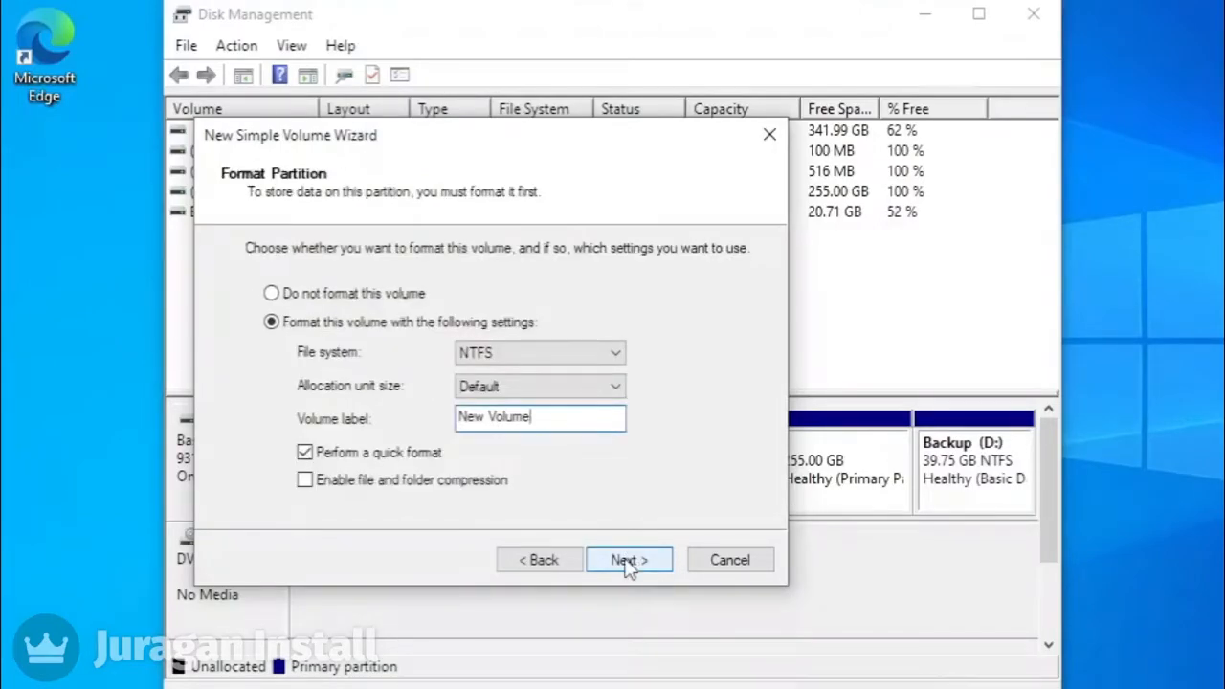
{"action": "left_click", "coordinate": [628, 559]}
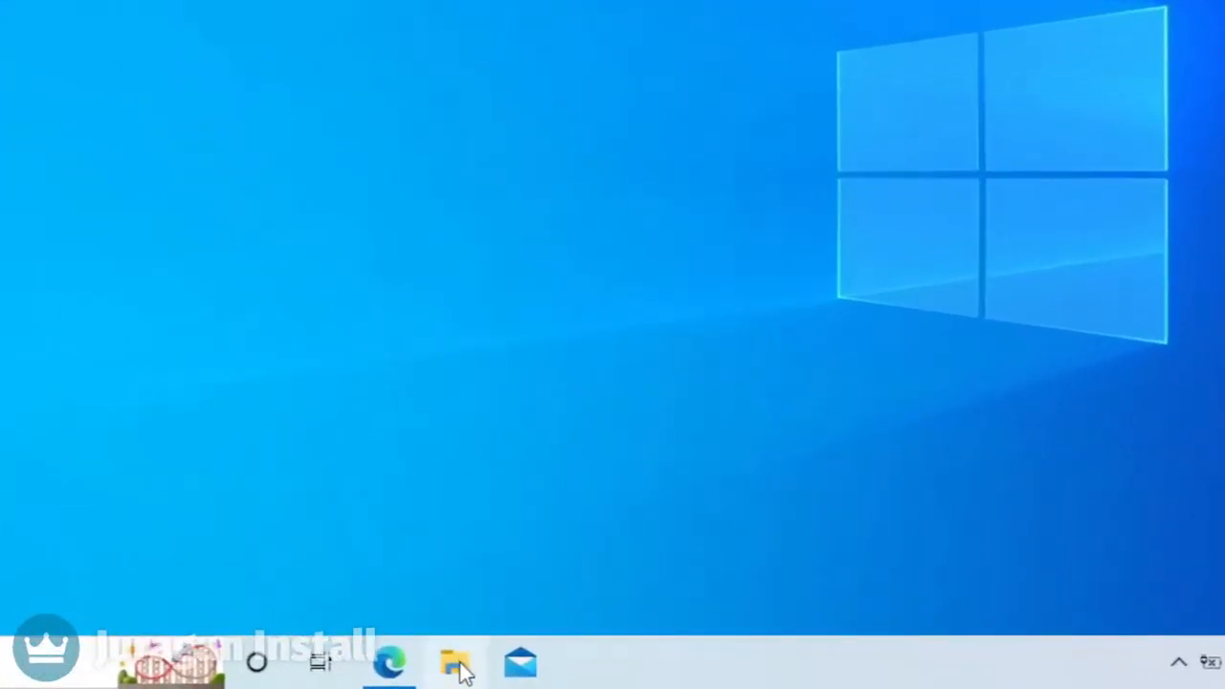
Step: Launch balenaEtcher-Portable-1.7.9 from the Downloads folder in File Explorer
{"action": "left_click", "coordinate": [456, 662]}
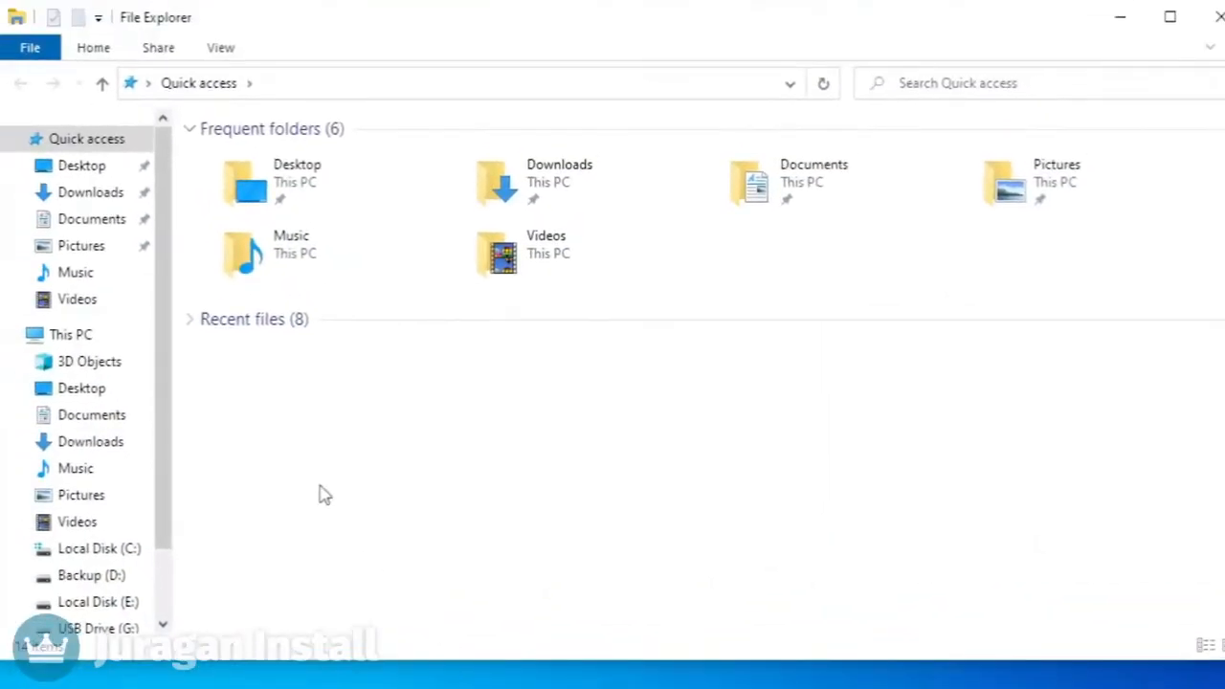
{"action": "left_click", "coordinate": [90, 192]}
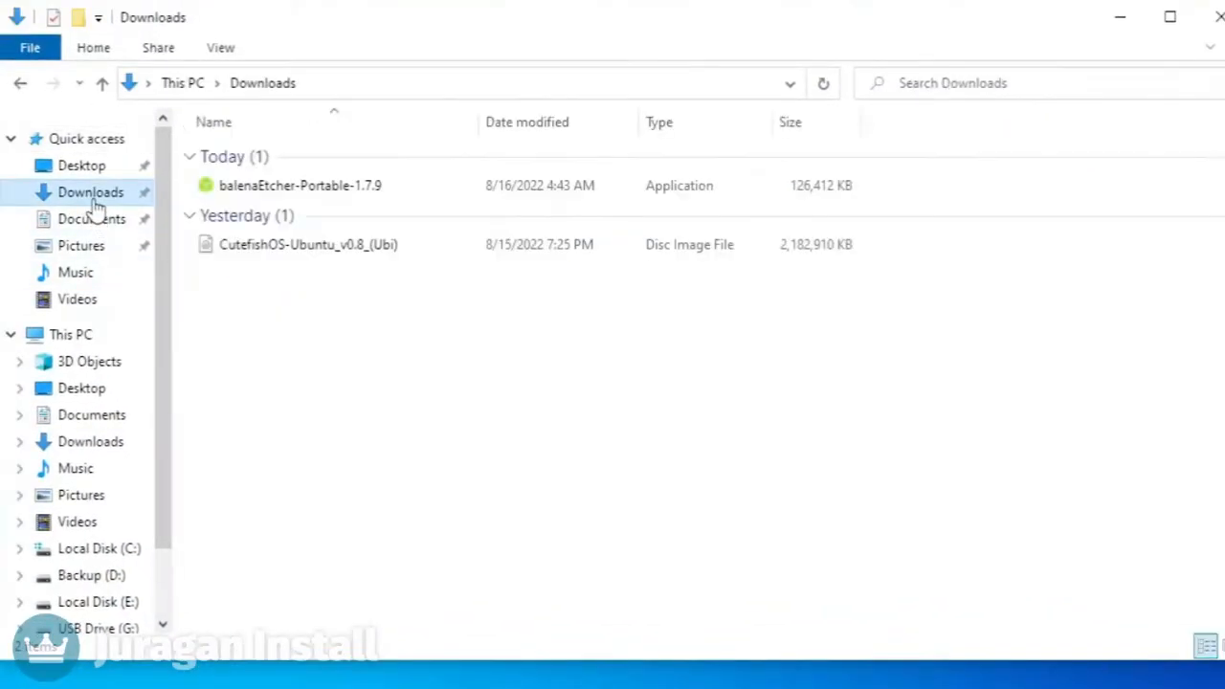
{"action": "left_click", "coordinate": [299, 184]}
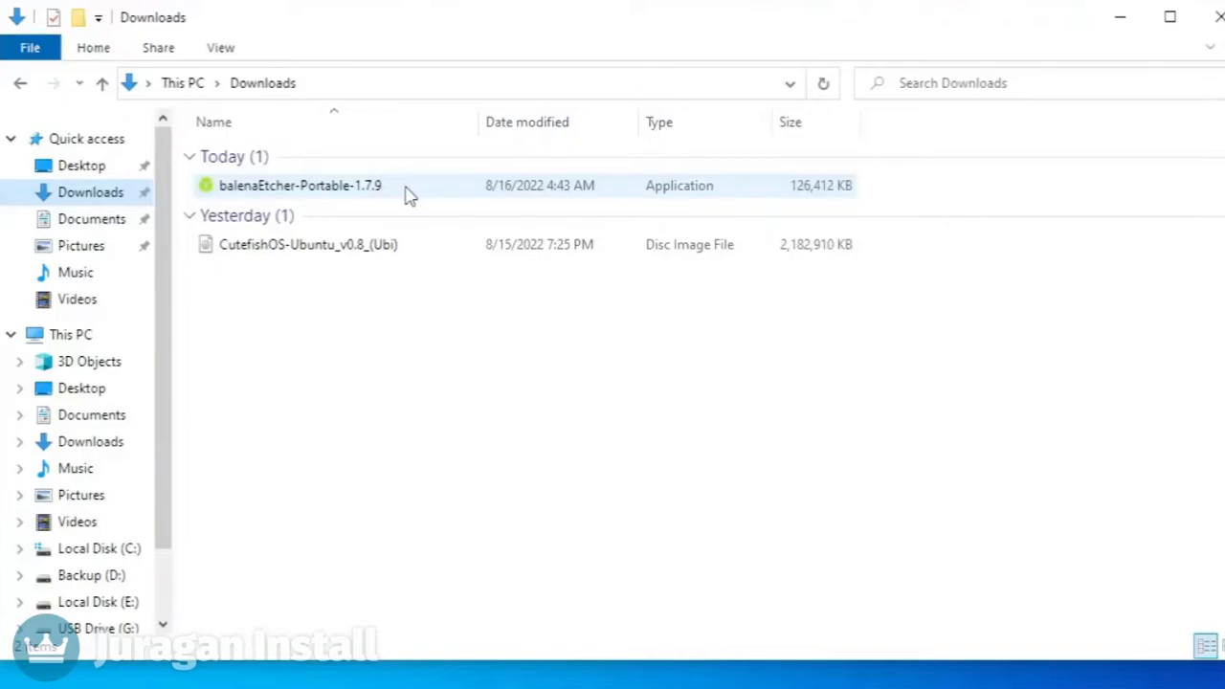
{"action": "double_click", "coordinate": [298, 184]}
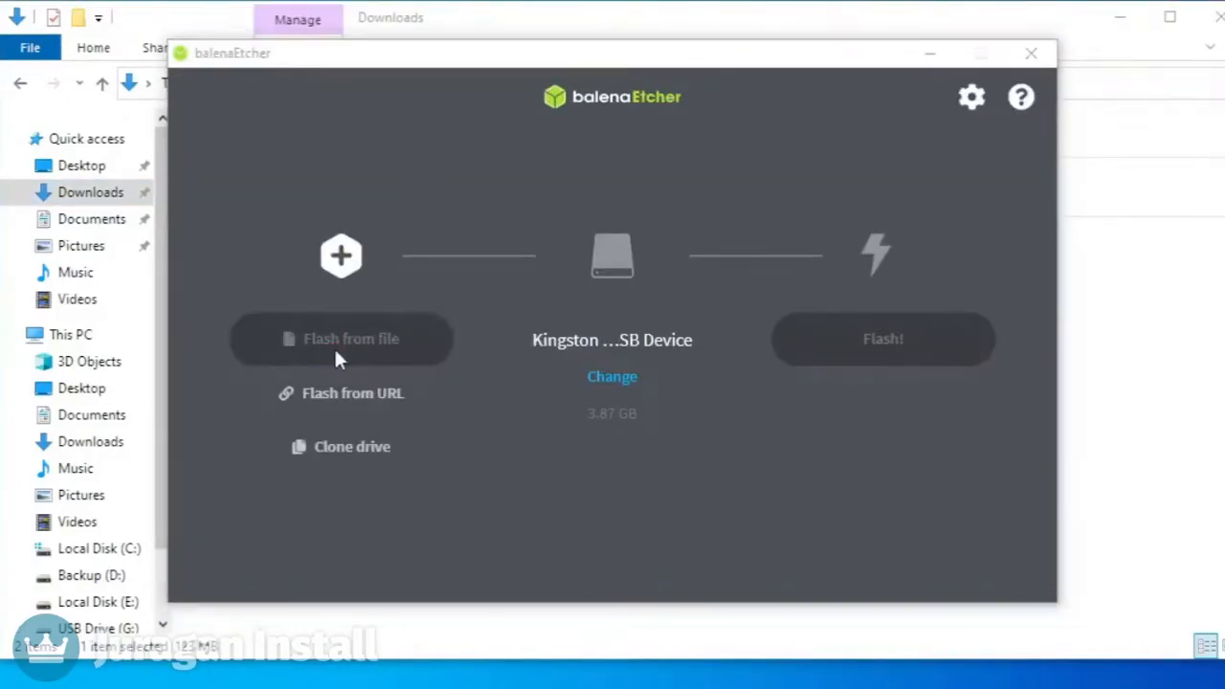
Step: Flash the CutefishOS ISO onto the Kingston USB drive until Flash Complete
{"action": "left_click", "coordinate": [352, 339]}
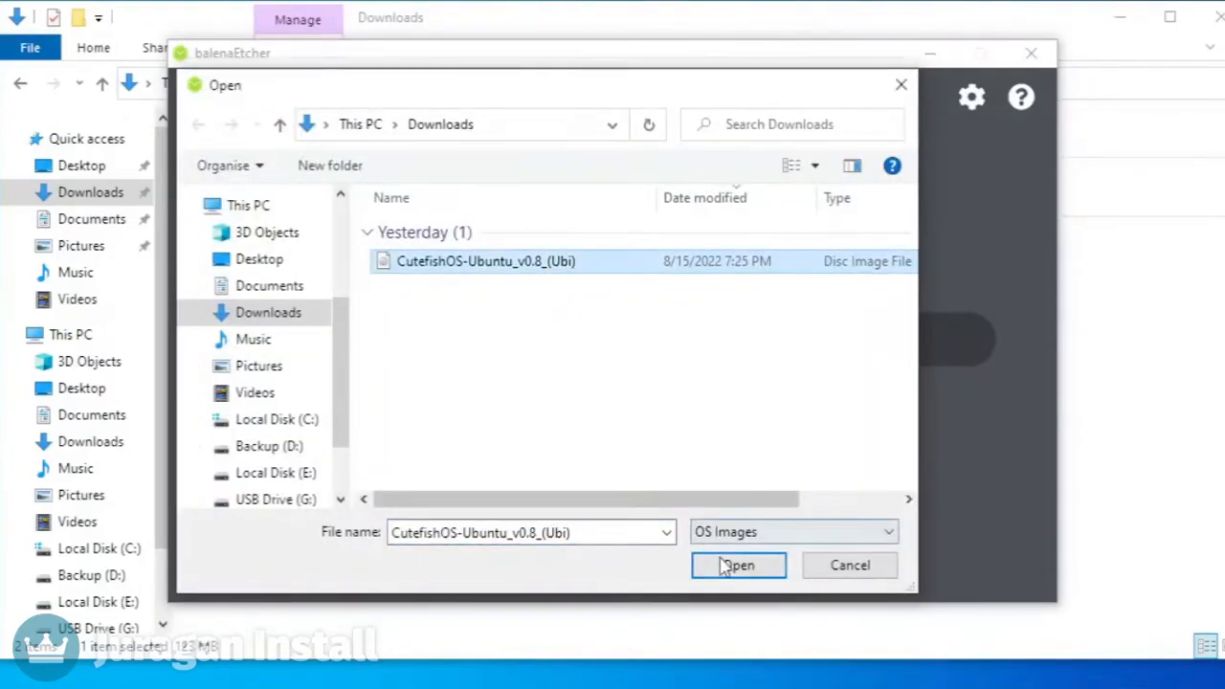
{"action": "left_click", "coordinate": [739, 565]}
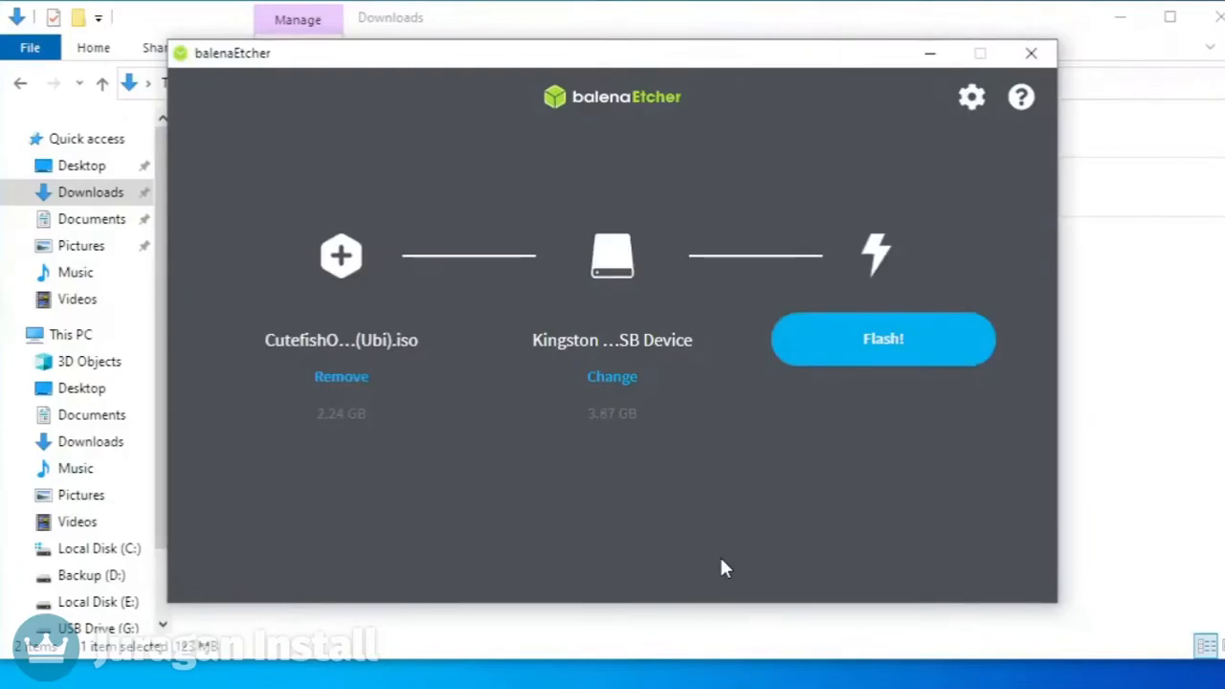
{"action": "left_click", "coordinate": [612, 375]}
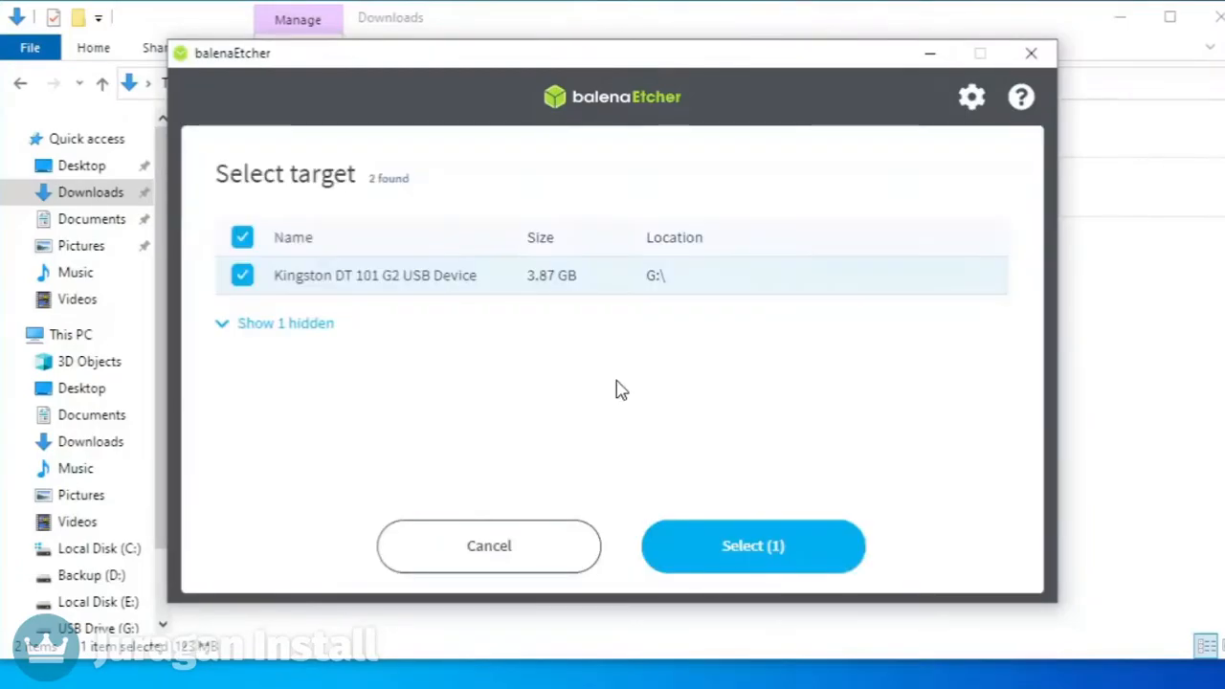
{"action": "mouse_move", "coordinate": [437, 287]}
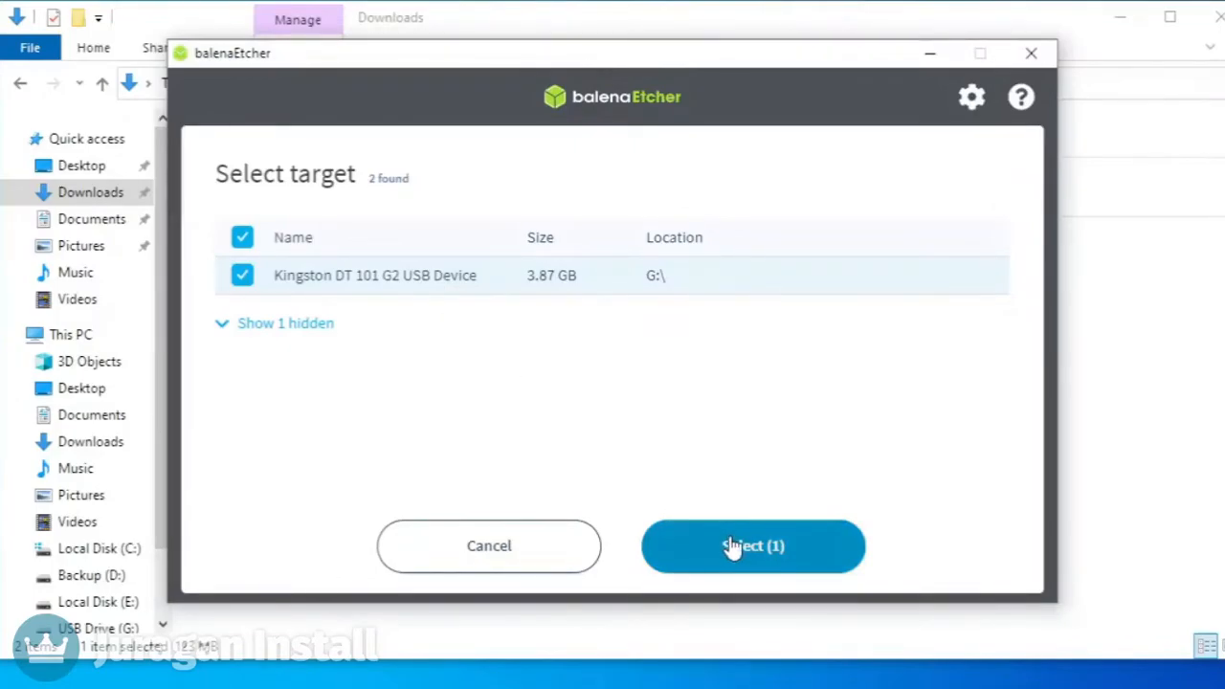
{"action": "left_click", "coordinate": [754, 545]}
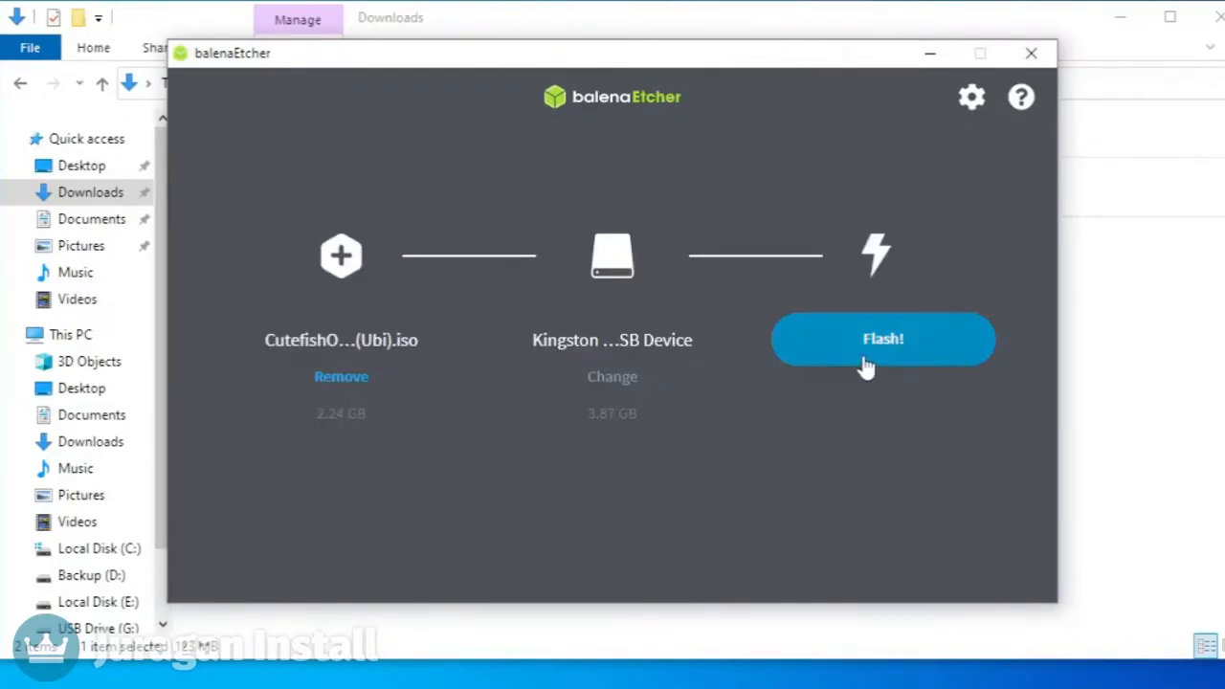
{"action": "left_click", "coordinate": [882, 339]}
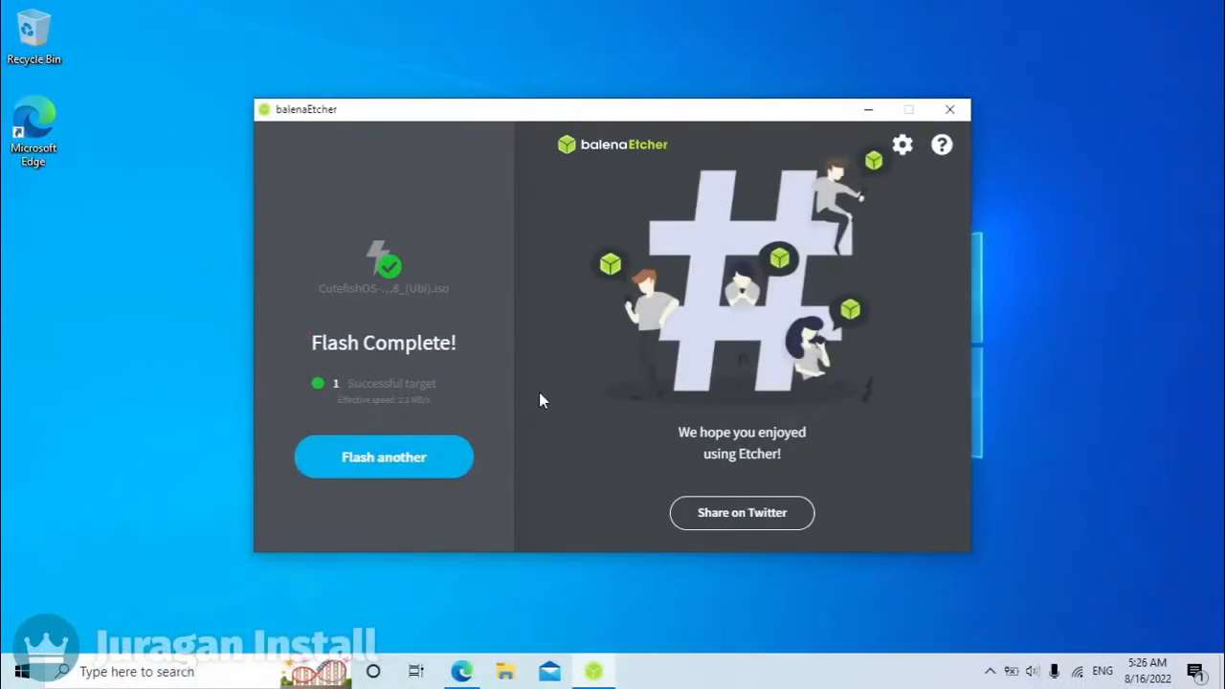
{"action": "left_click", "coordinate": [21, 670]}
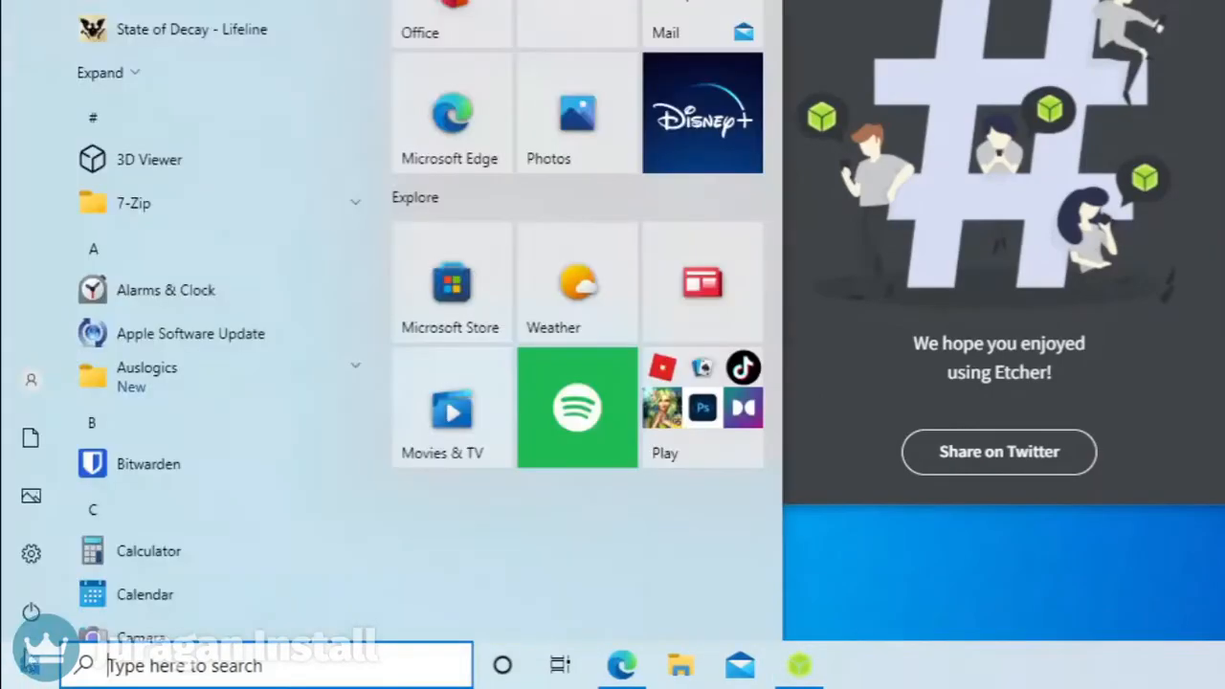
Step: Restart from the Start menu power options and boot the CutefishOS live desktop from USB
{"action": "left_click", "coordinate": [30, 612]}
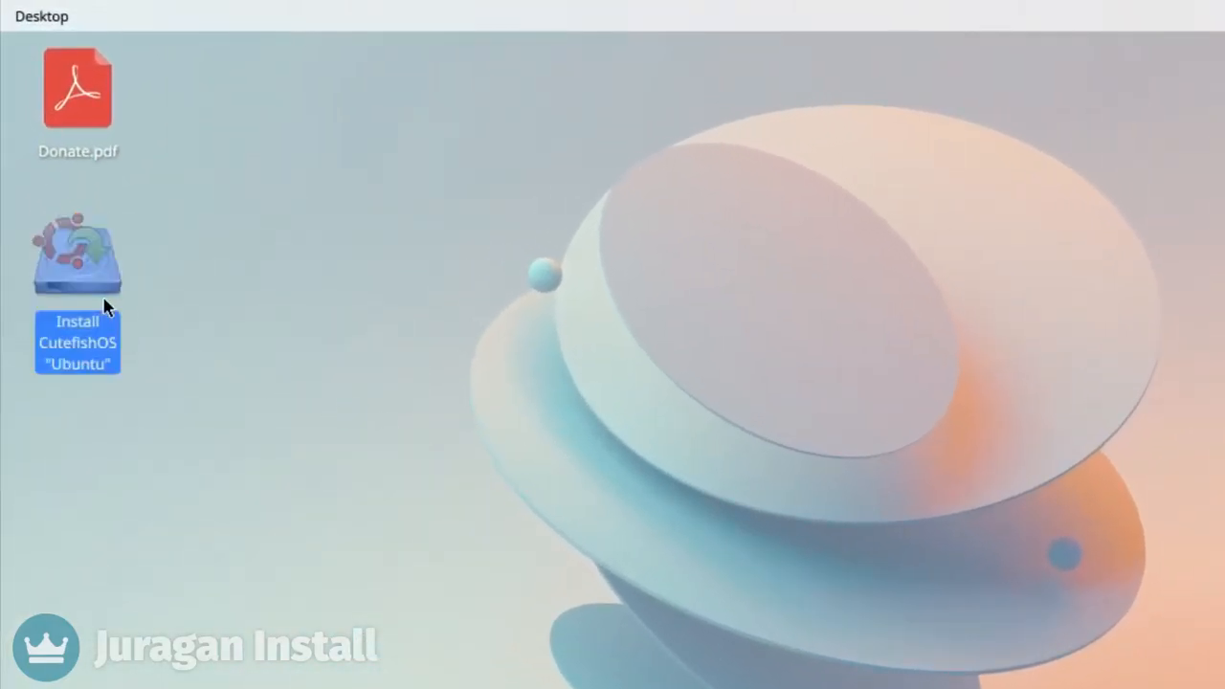
Step: Launch Install CutefishOS and accept English language, English (US) keyboard and no wi-fi
{"action": "double_click", "coordinate": [76, 257]}
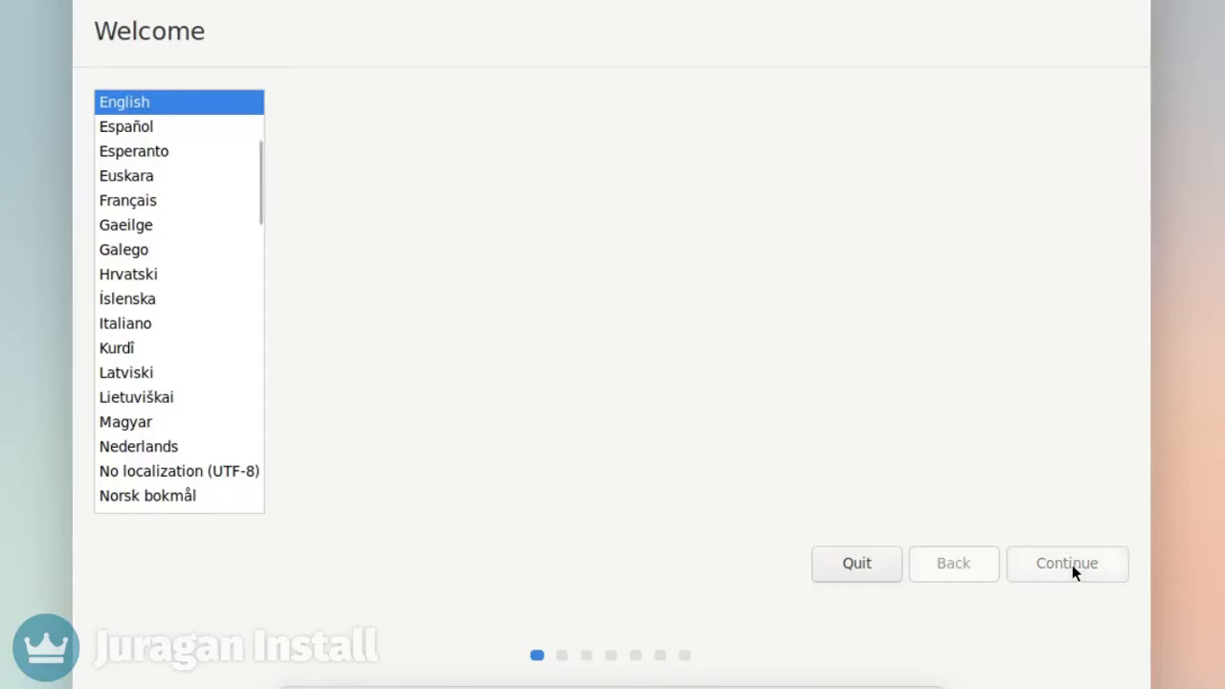
{"action": "left_click", "coordinate": [1066, 563]}
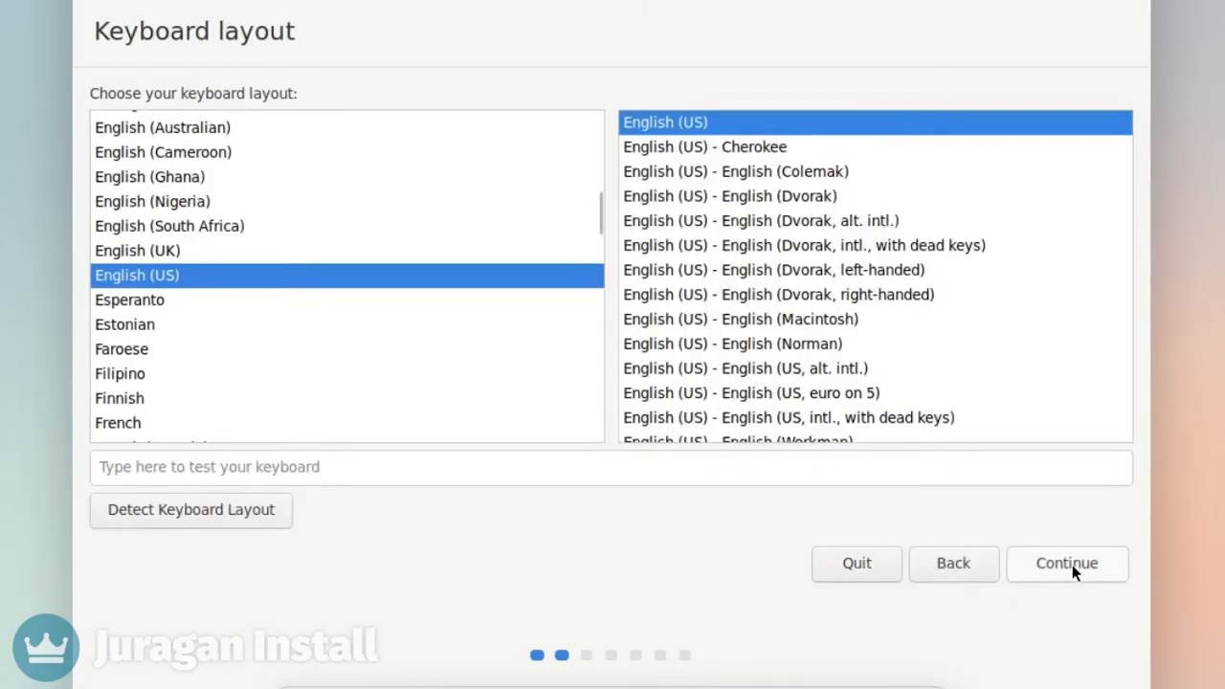
{"action": "left_click", "coordinate": [1066, 563]}
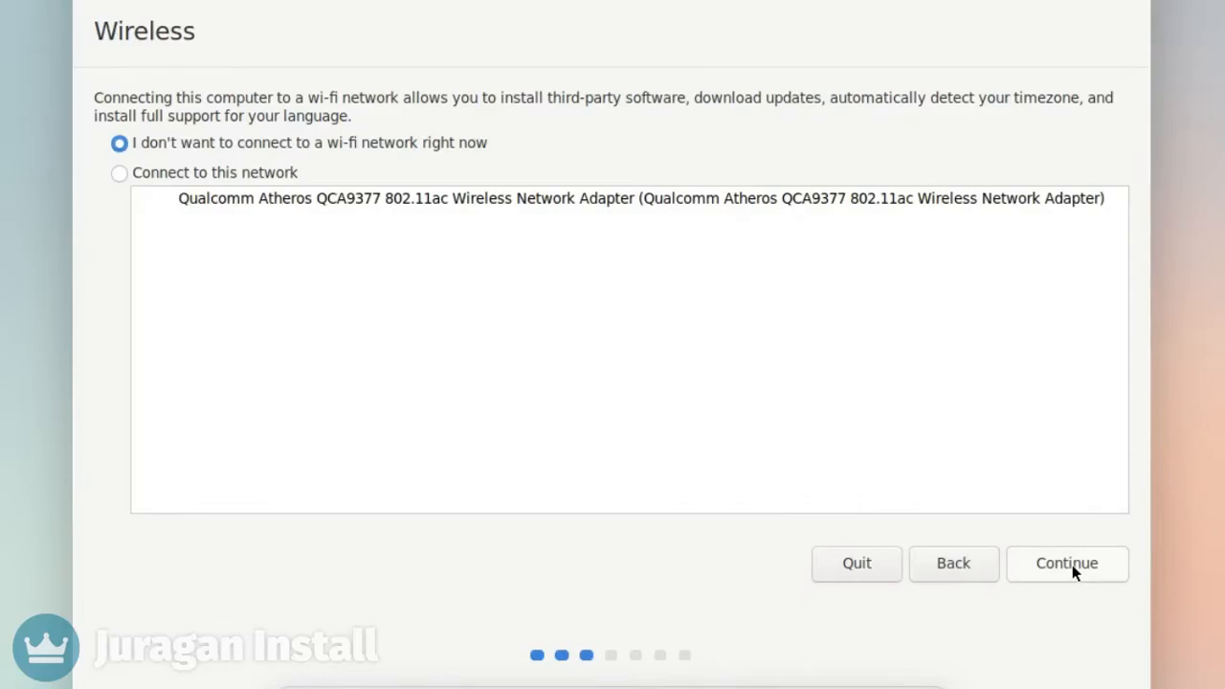
{"action": "left_click", "coordinate": [1066, 563]}
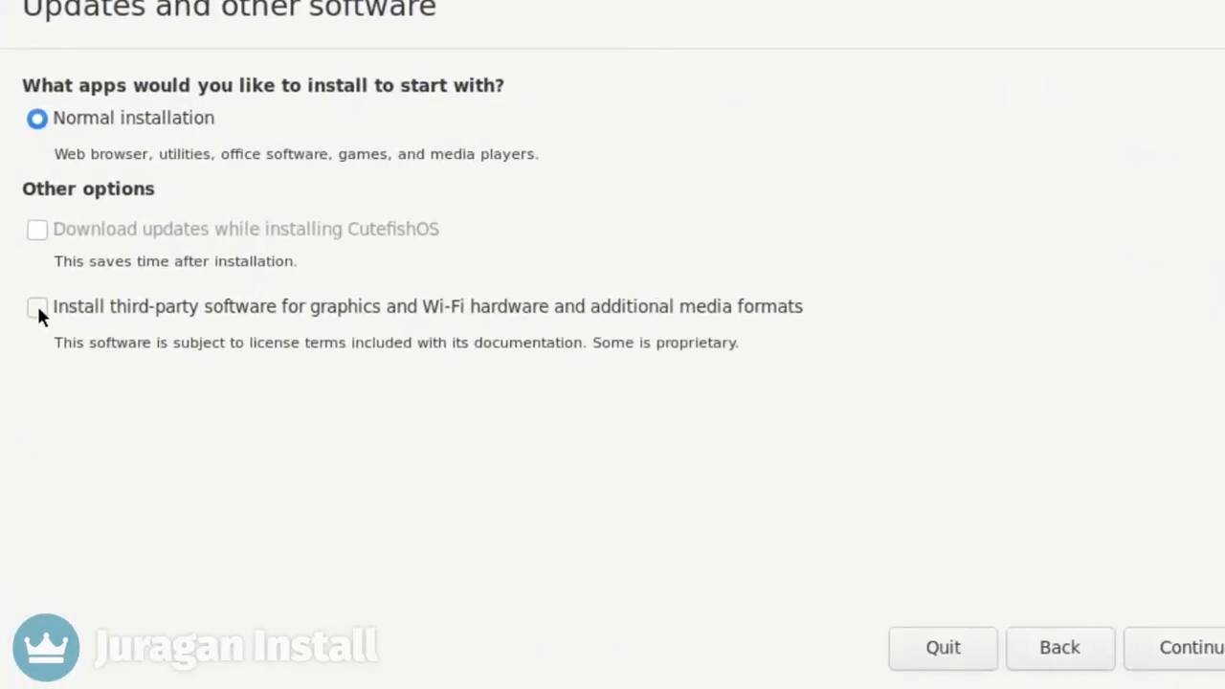
Step: Include third-party drivers and media formats, then choose 'Something else' manual partitioning
{"action": "left_click", "coordinate": [36, 306]}
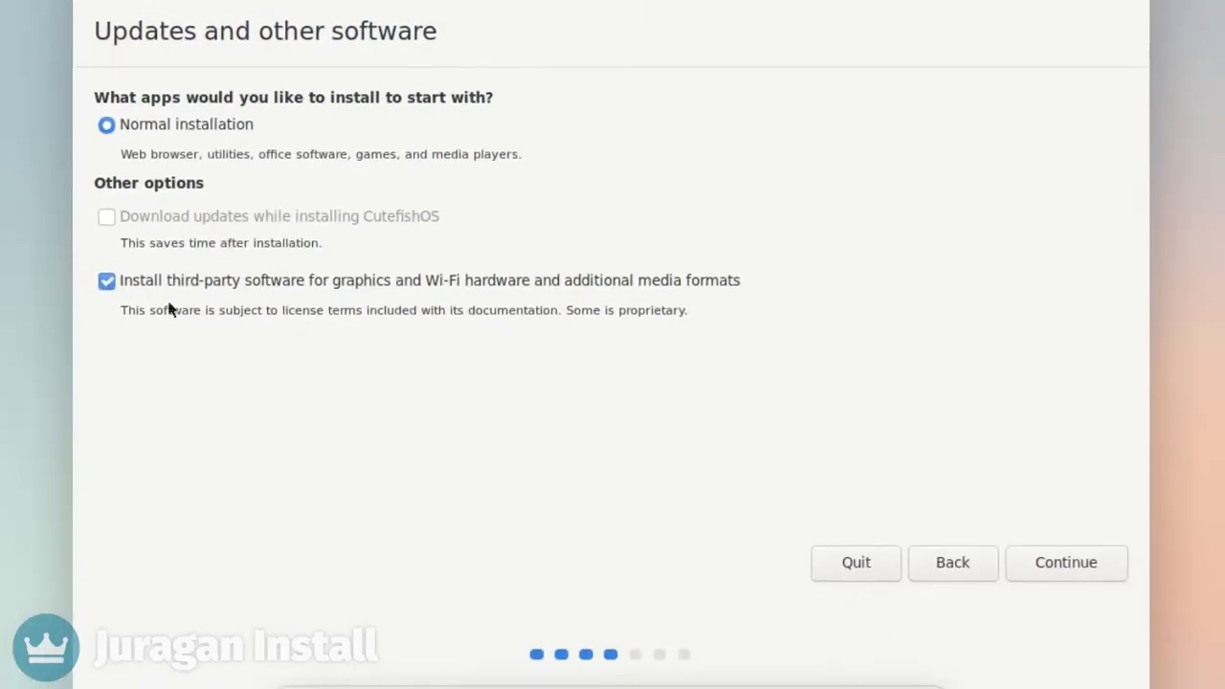
{"action": "left_click", "coordinate": [1064, 563]}
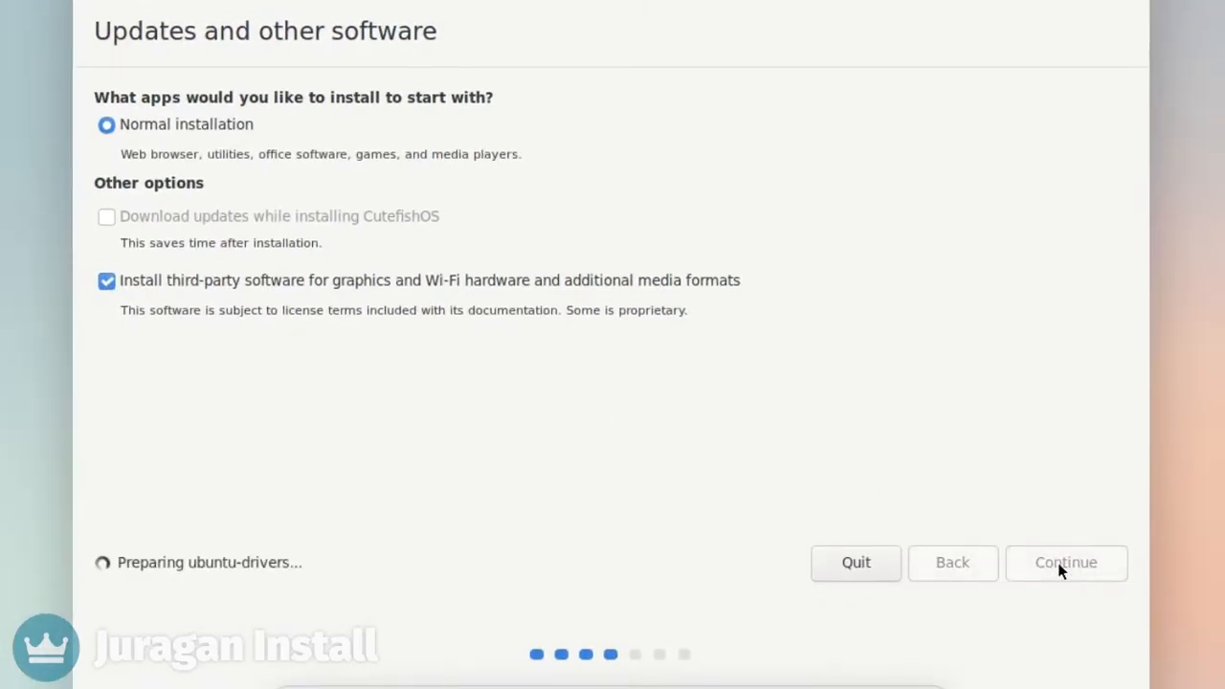
{"action": "left_click", "coordinate": [1065, 563]}
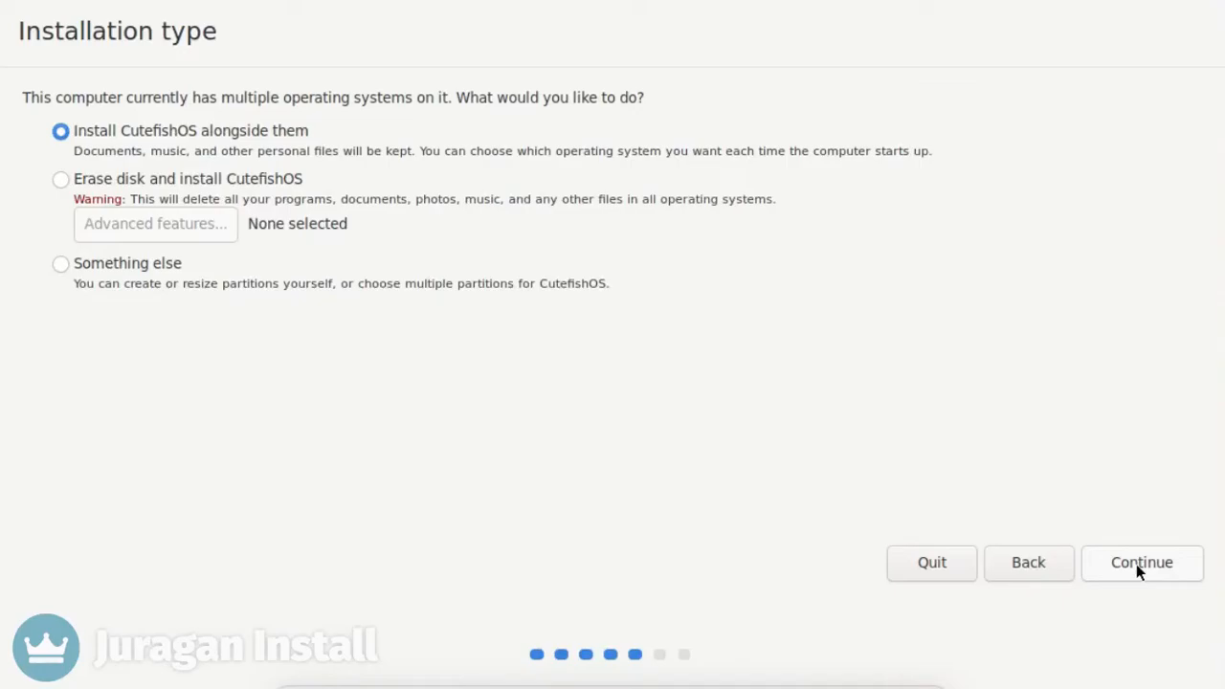
{"action": "mouse_move", "coordinate": [126, 276]}
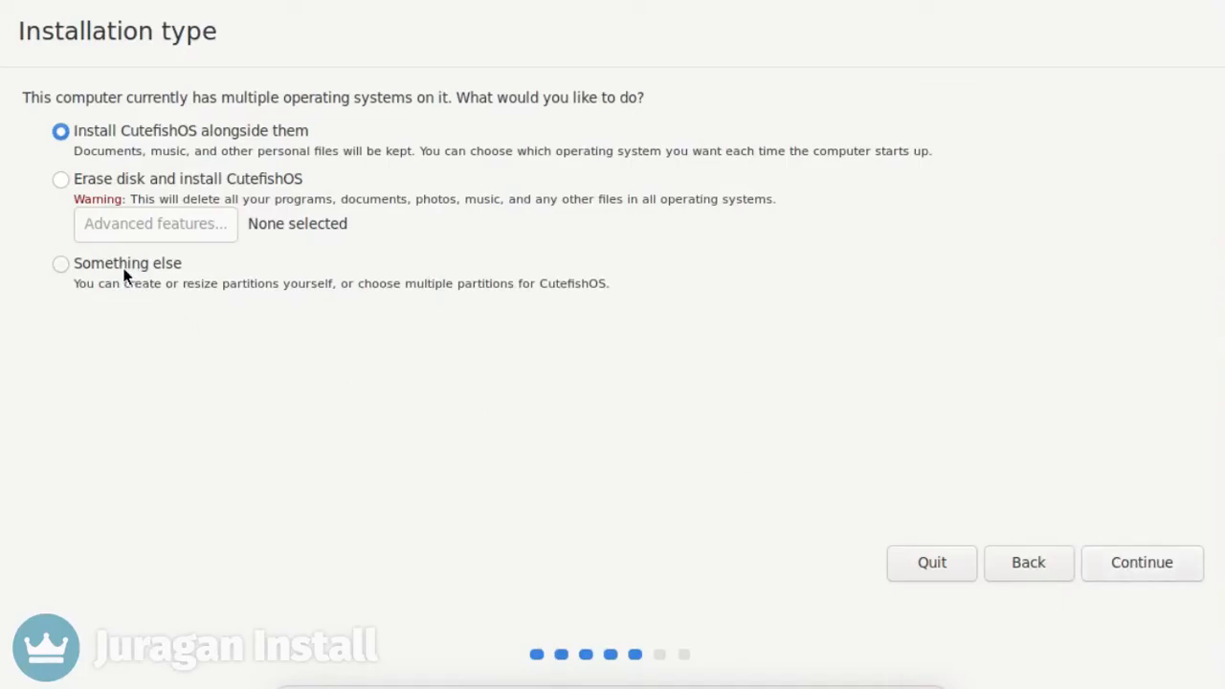
{"action": "left_click", "coordinate": [61, 264]}
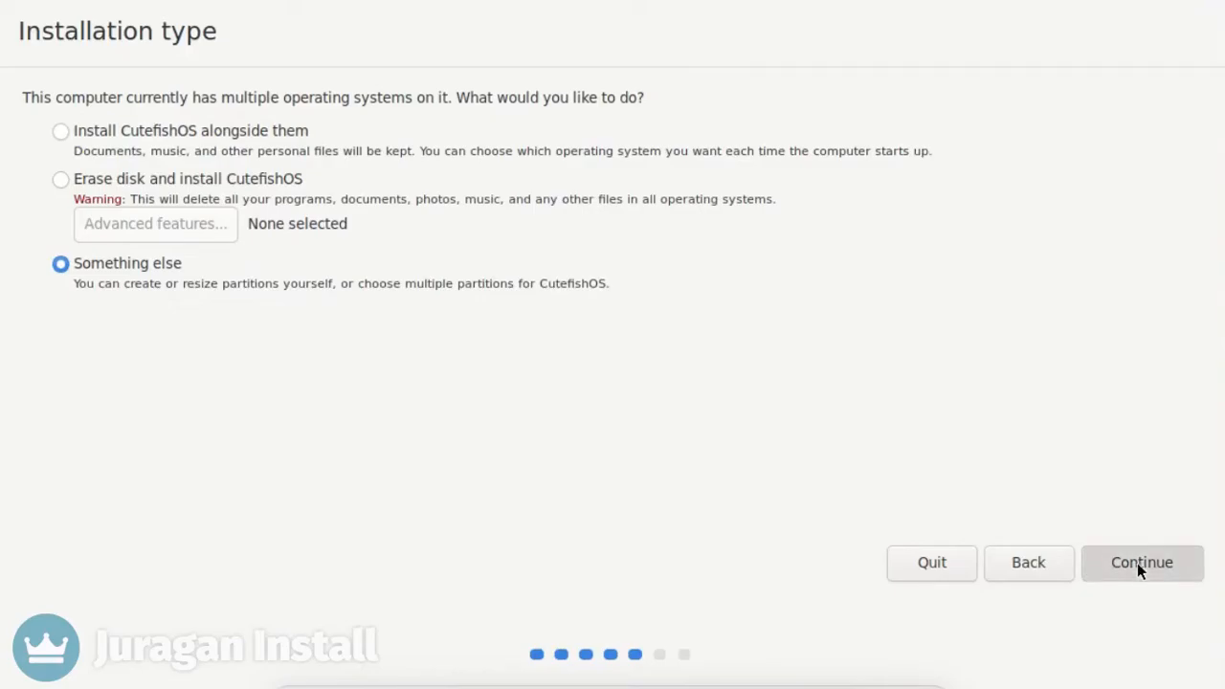
{"action": "left_click", "coordinate": [1141, 563]}
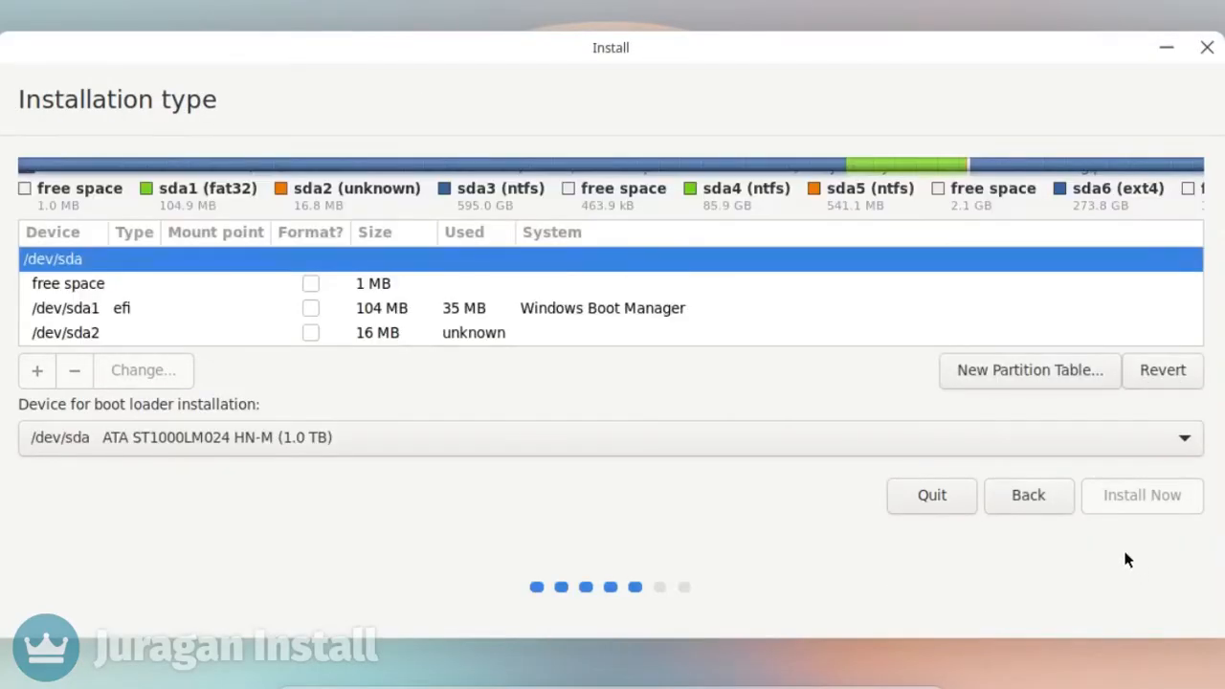
{"action": "mouse_move", "coordinate": [199, 310]}
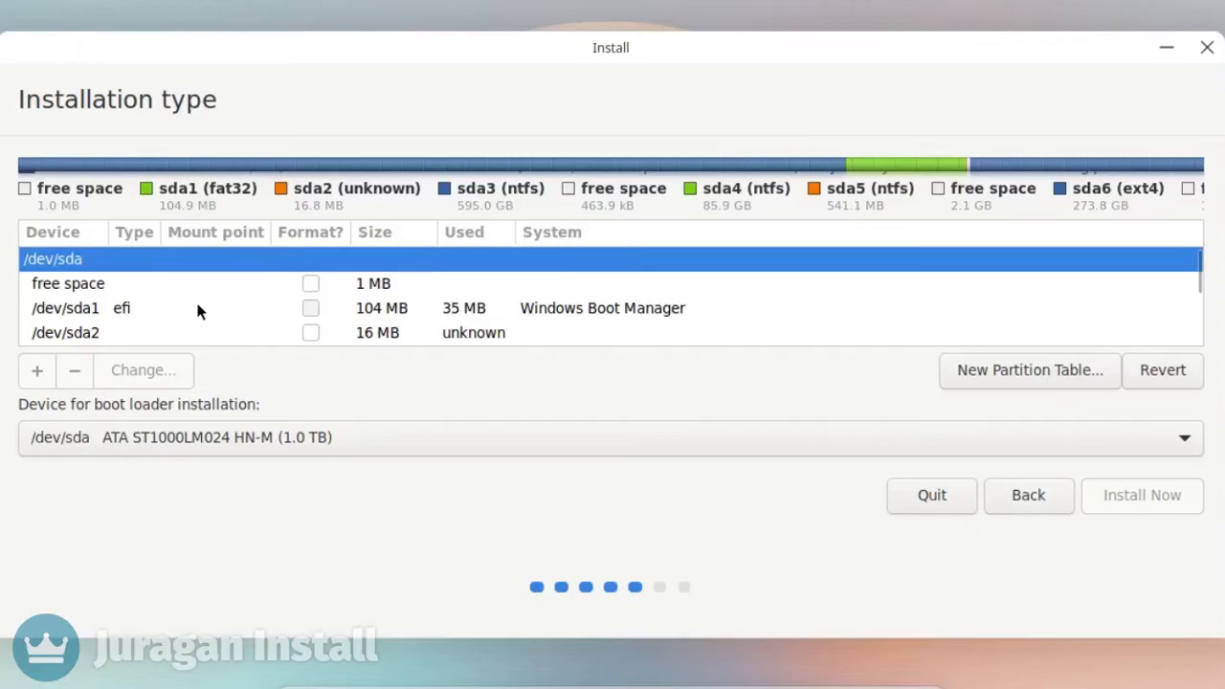
Step: Set /dev/sda4 (85900 MB) to Ext4, marked for formatting, mounted at /
{"action": "scroll", "scroll_direction": "down", "scroll_amount": 3}
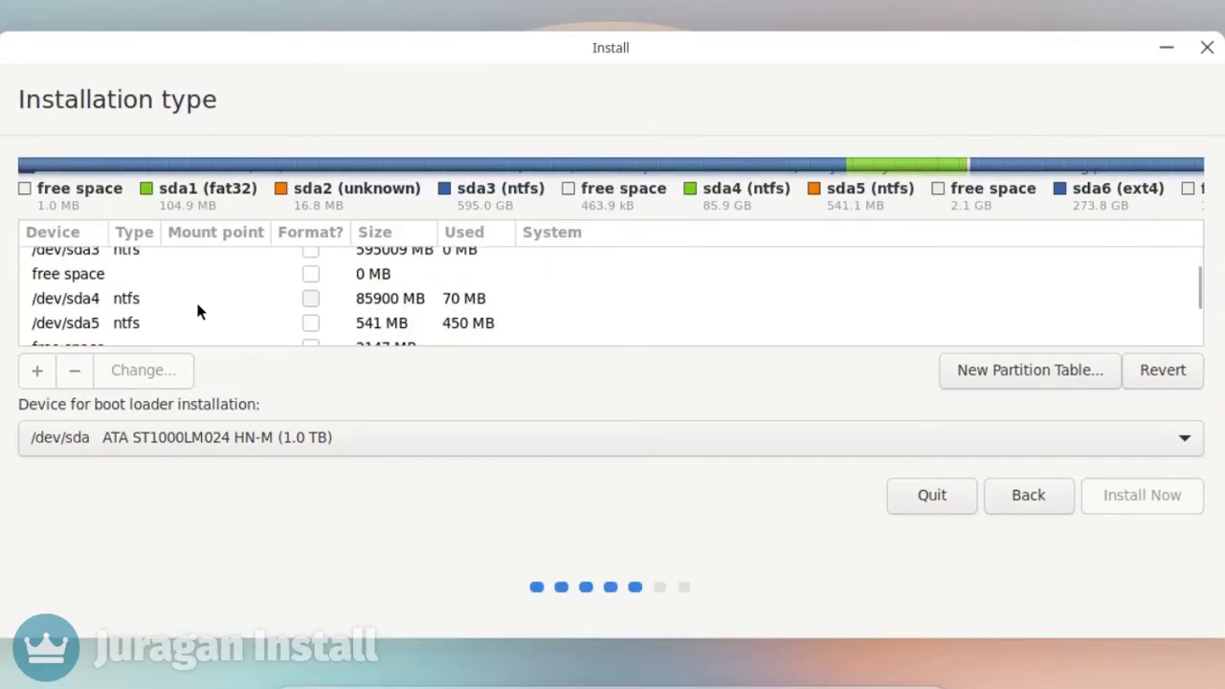
{"action": "mouse_move", "coordinate": [383, 306]}
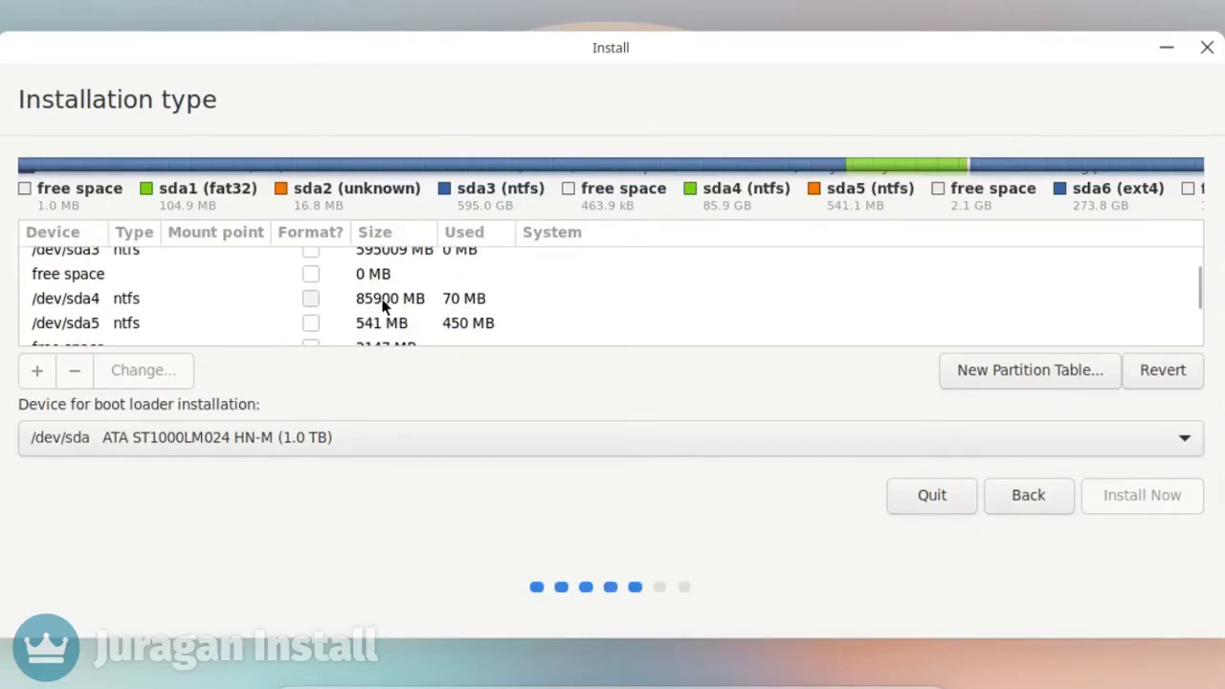
{"action": "left_click", "coordinate": [390, 299]}
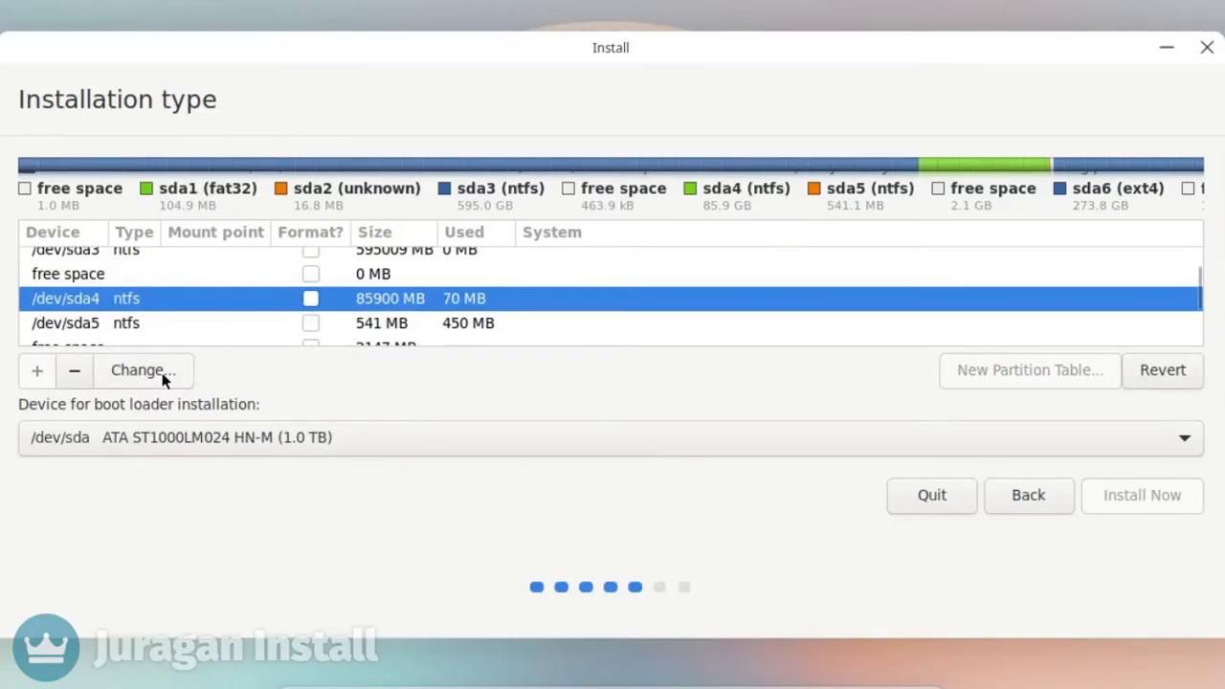
{"action": "left_click", "coordinate": [142, 371]}
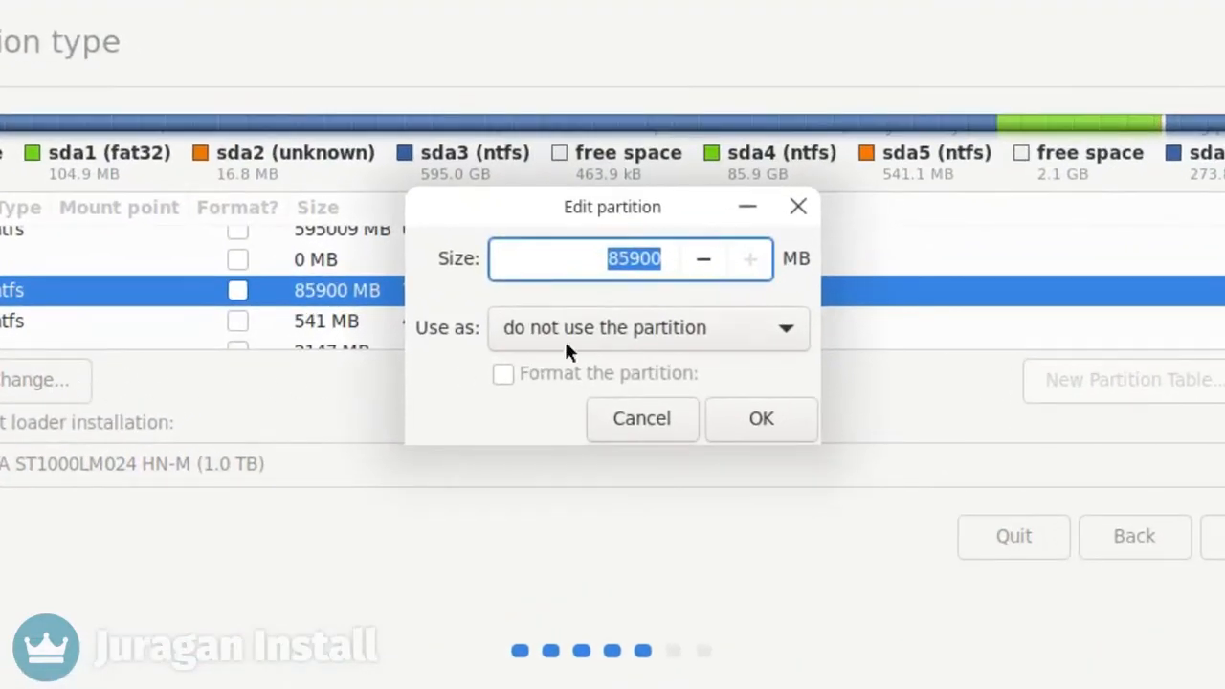
{"action": "left_click", "coordinate": [647, 328]}
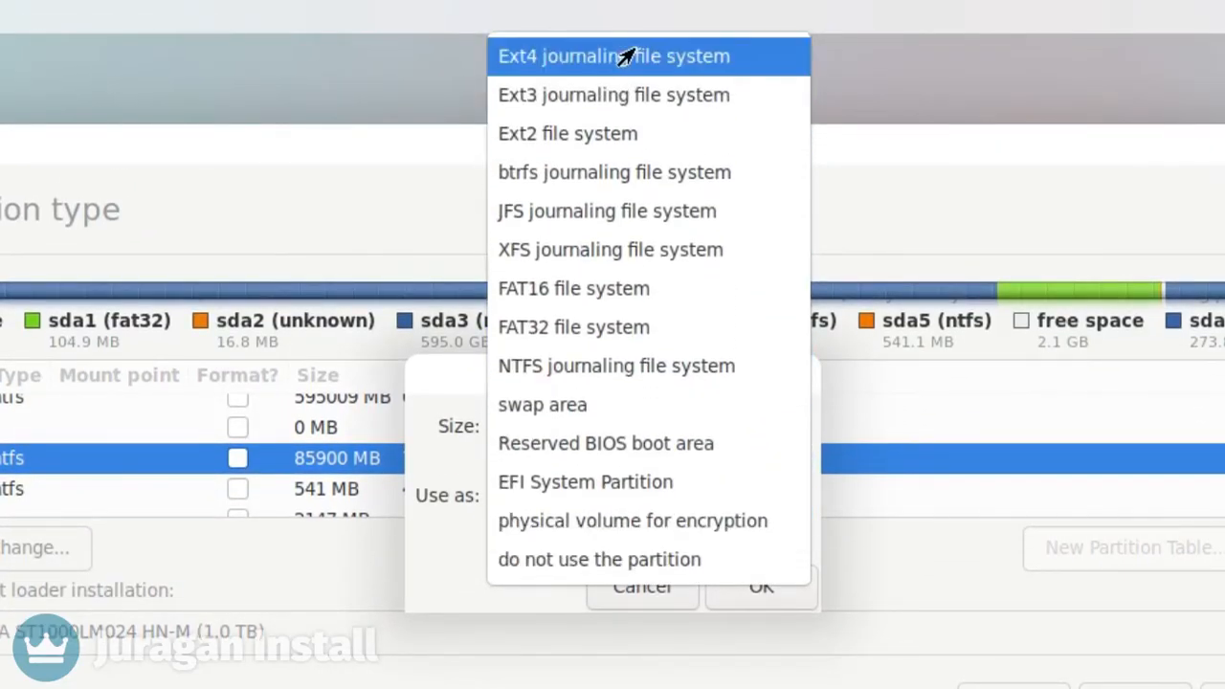
{"action": "left_click", "coordinate": [612, 55]}
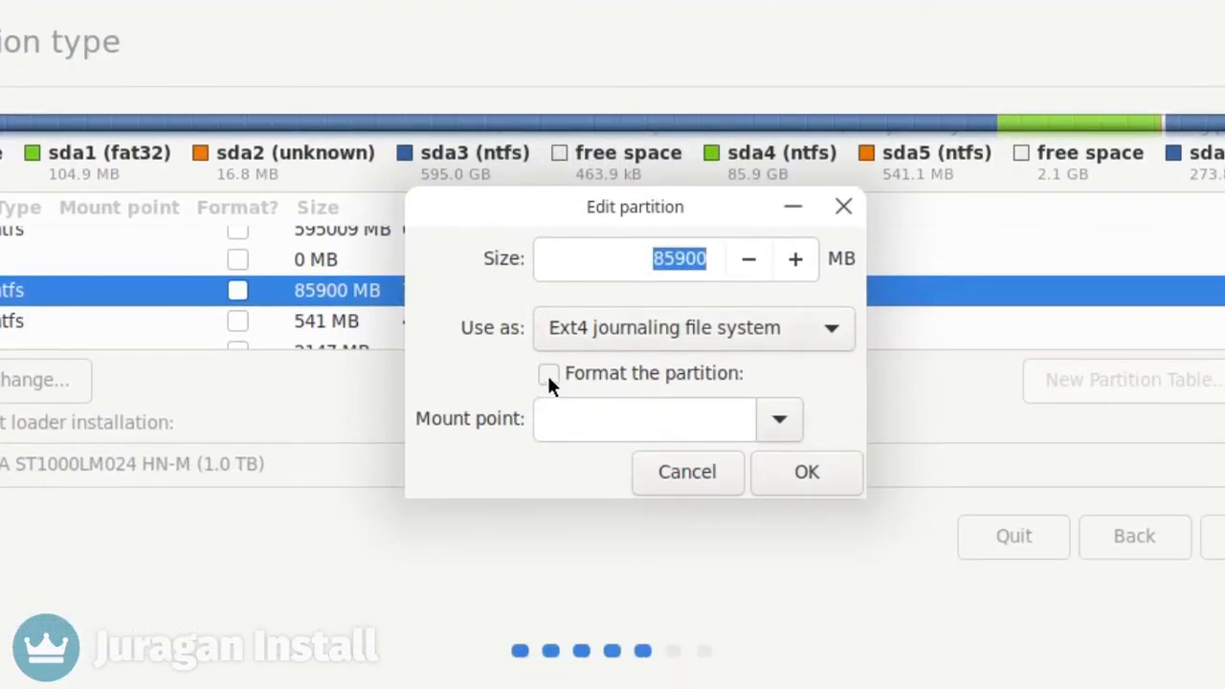
{"action": "left_click", "coordinate": [547, 374]}
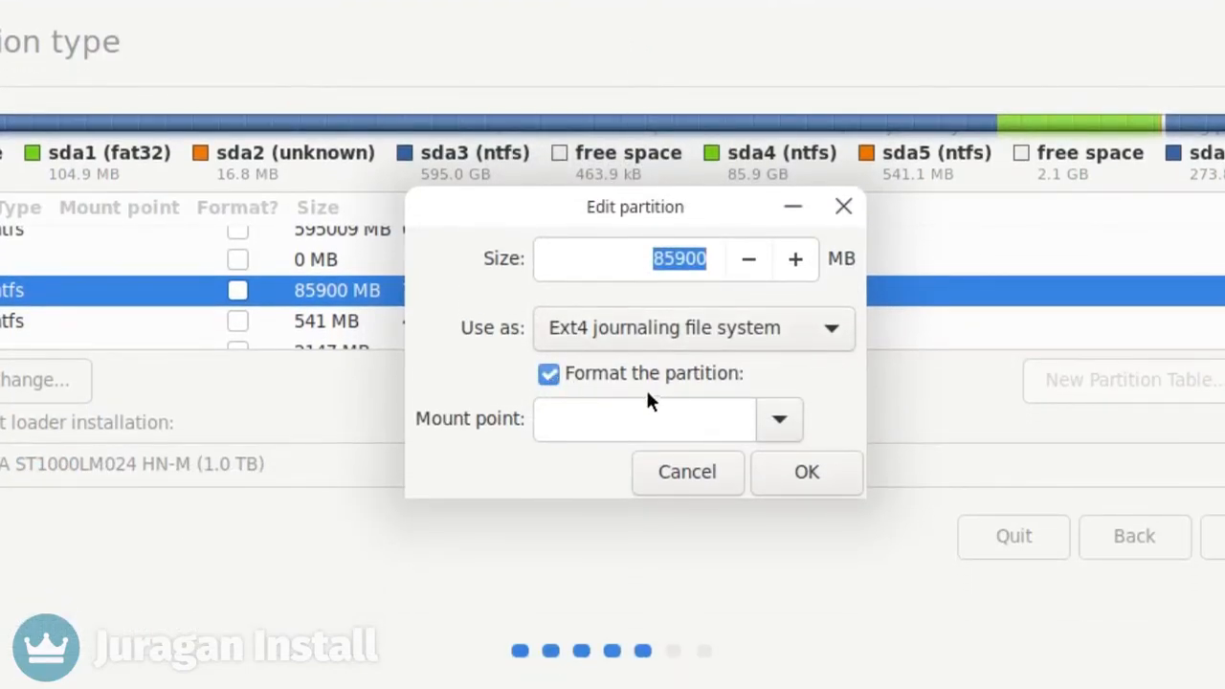
{"action": "left_click", "coordinate": [777, 419]}
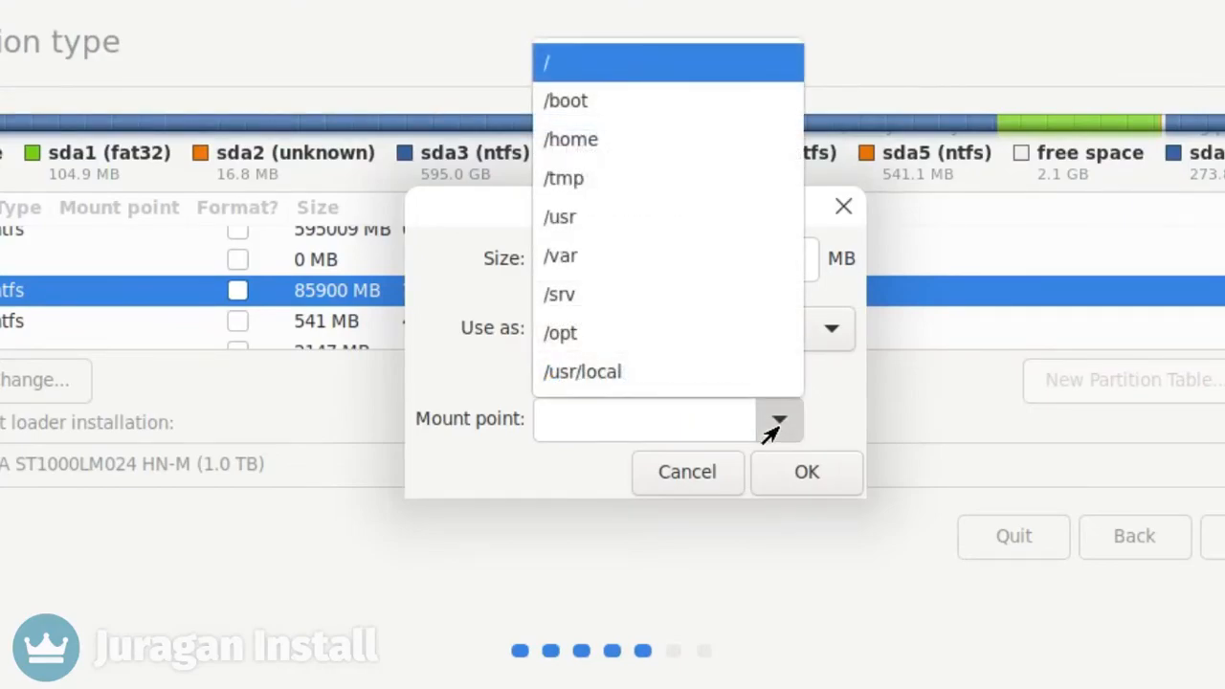
{"action": "mouse_move", "coordinate": [632, 84]}
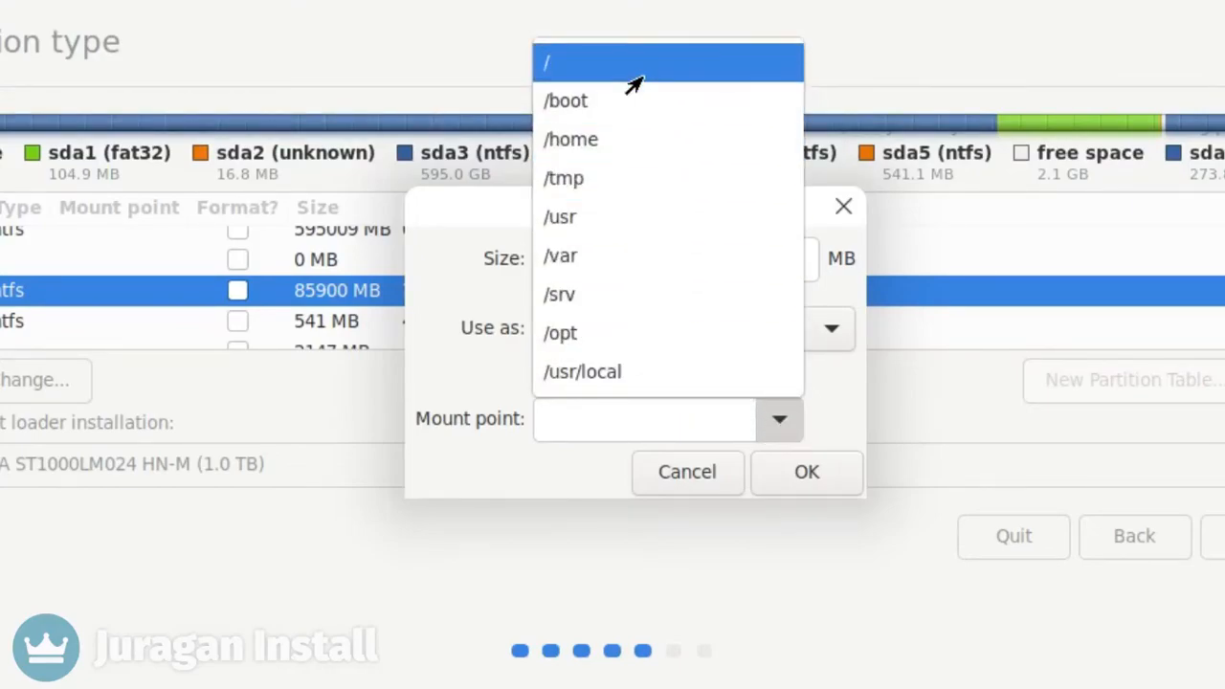
{"action": "left_click", "coordinate": [548, 62]}
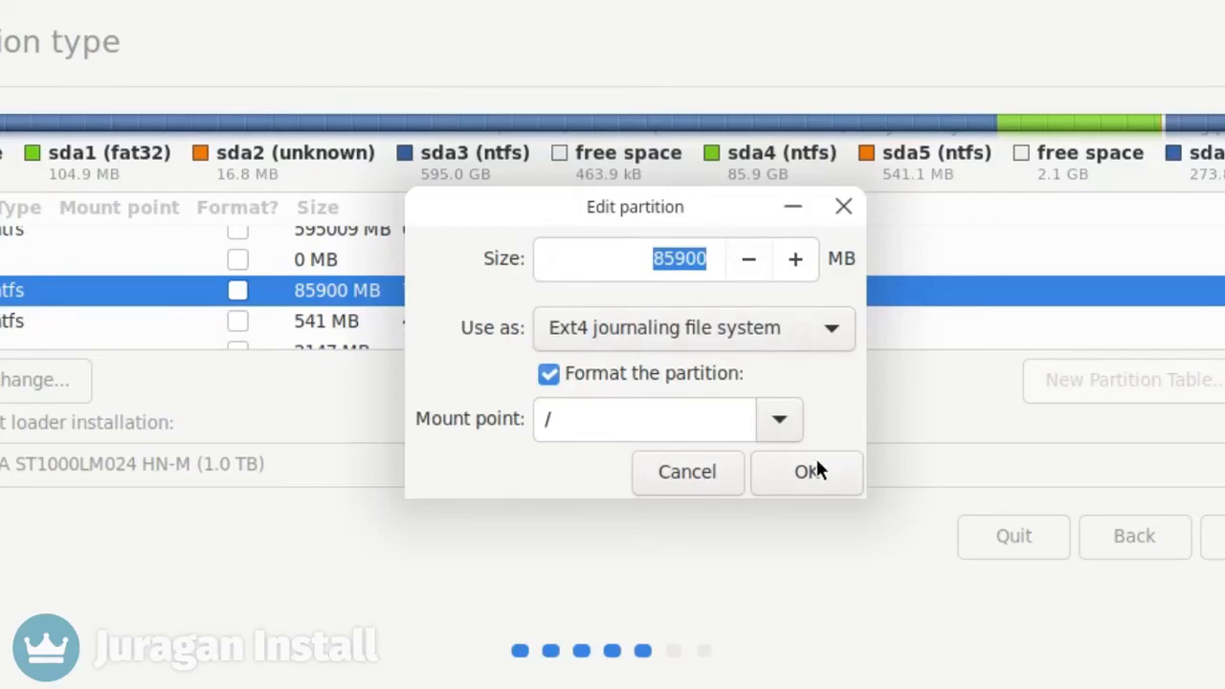
{"action": "left_click", "coordinate": [806, 471]}
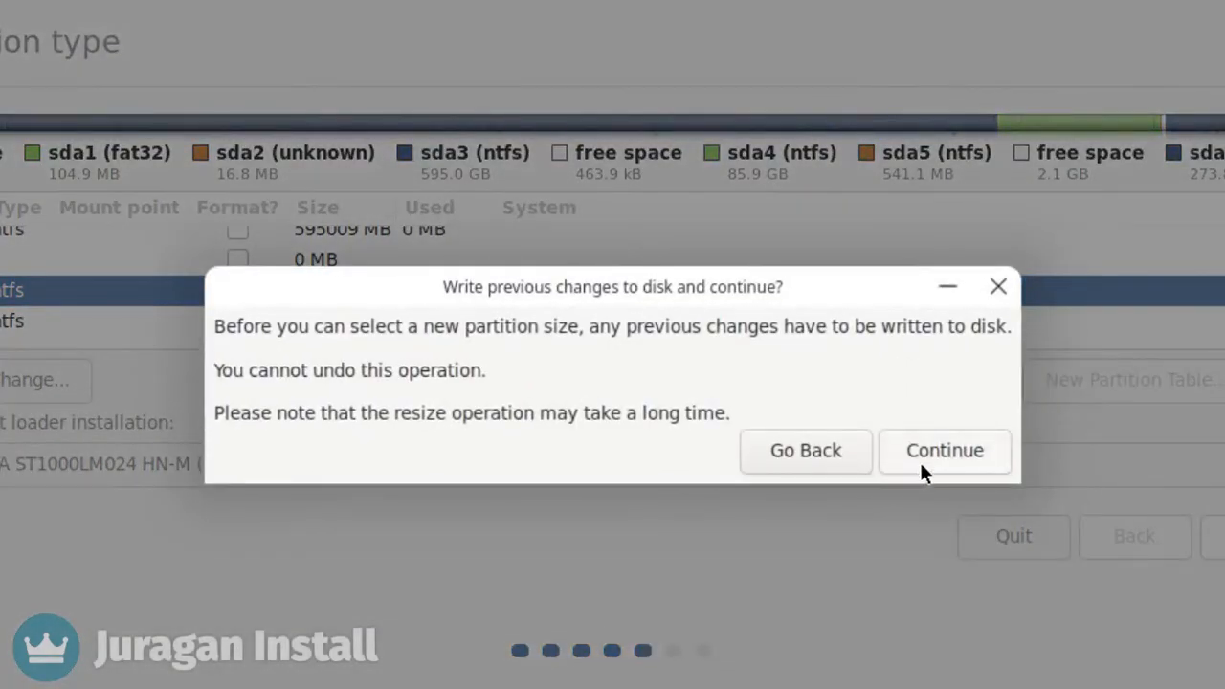
Step: Write the partition changes to disk and begin installing onto the ext4 root partition
{"action": "left_click", "coordinate": [944, 452]}
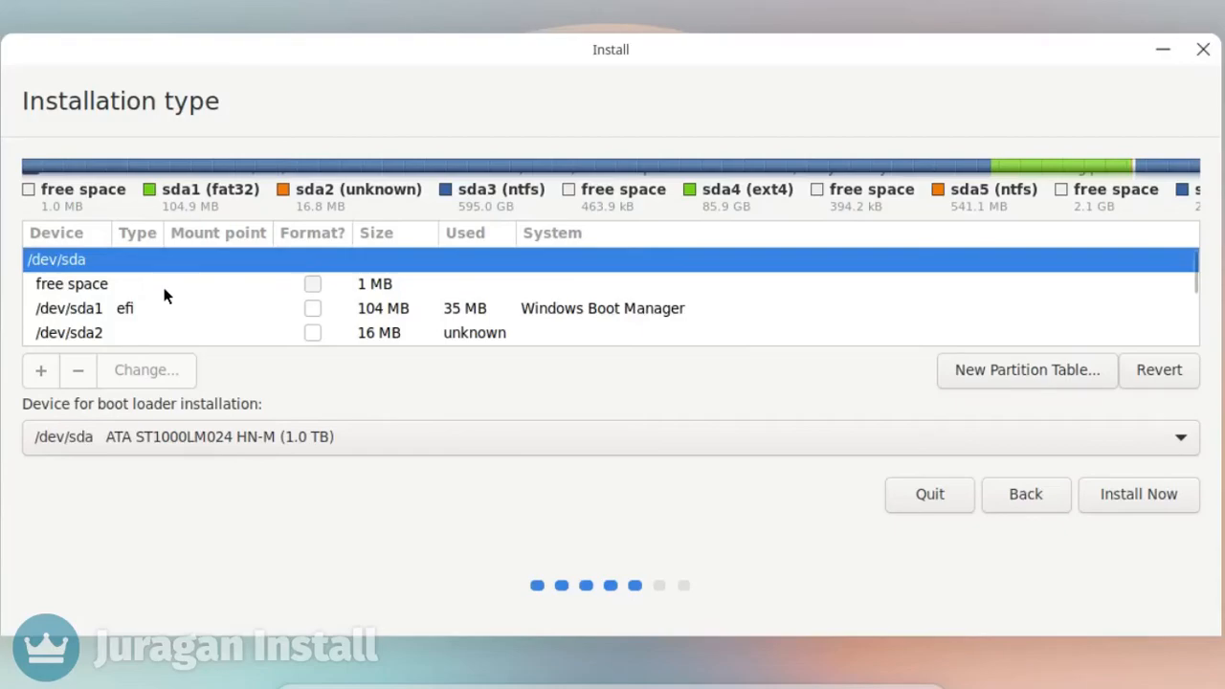
{"action": "scroll", "scroll_direction": "down", "scroll_amount": 3}
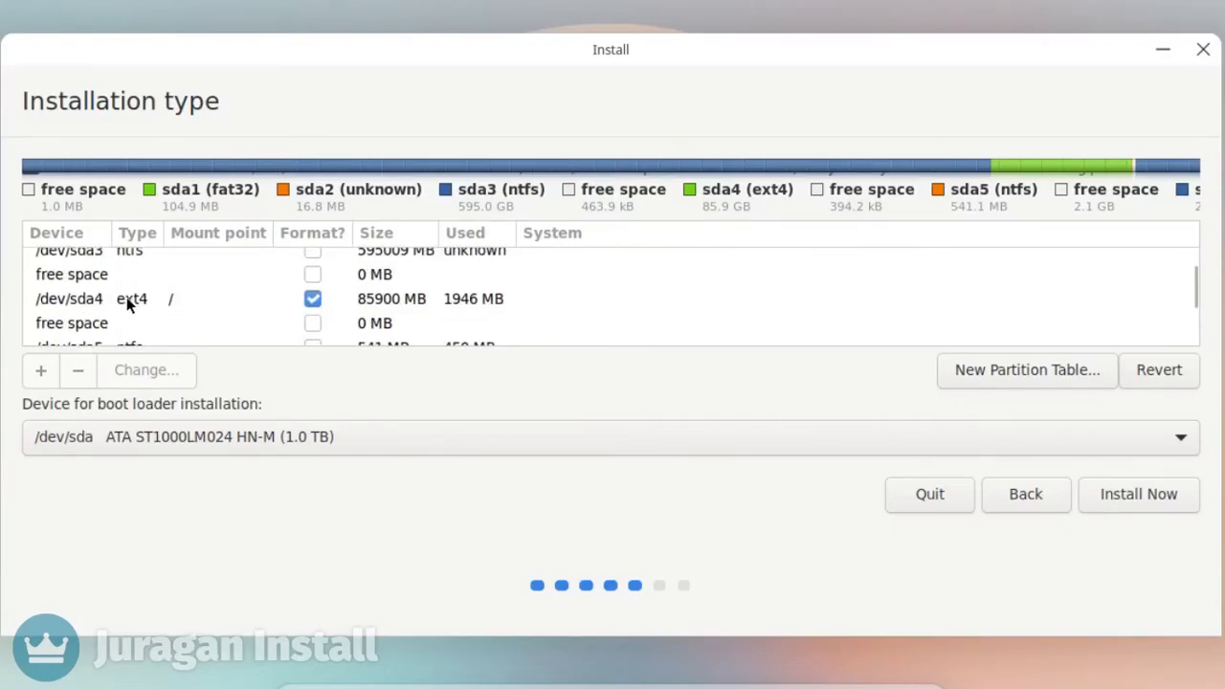
{"action": "left_click", "coordinate": [143, 299]}
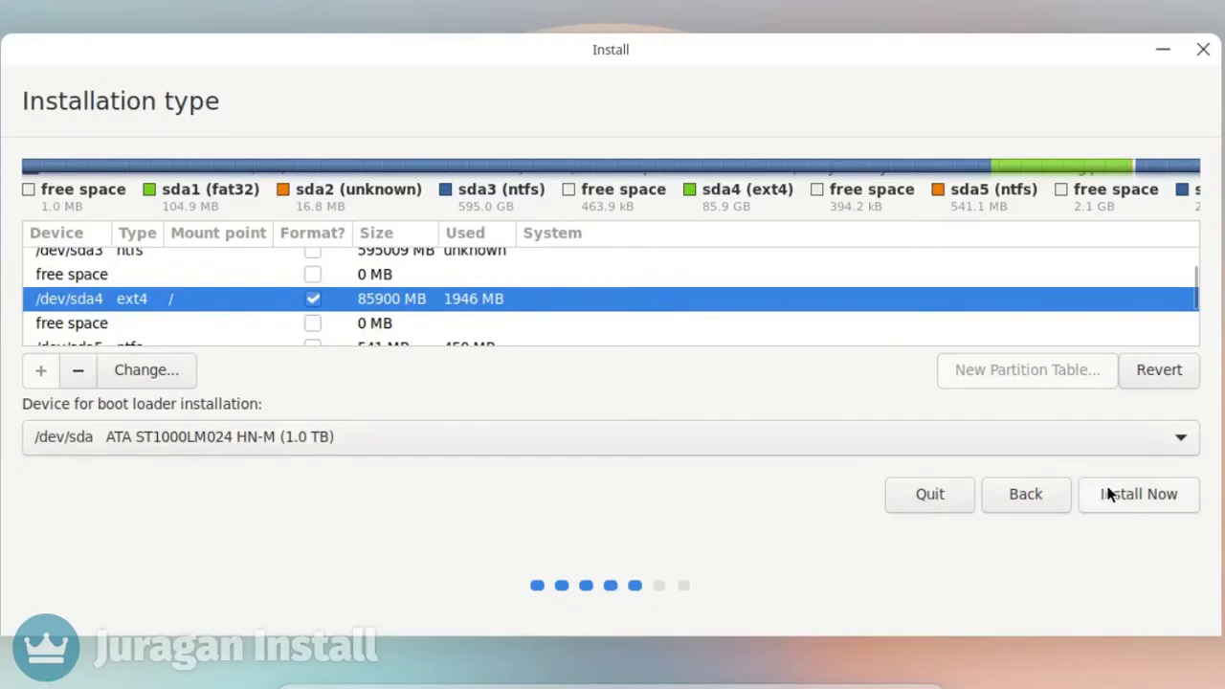
{"action": "left_click", "coordinate": [1137, 494]}
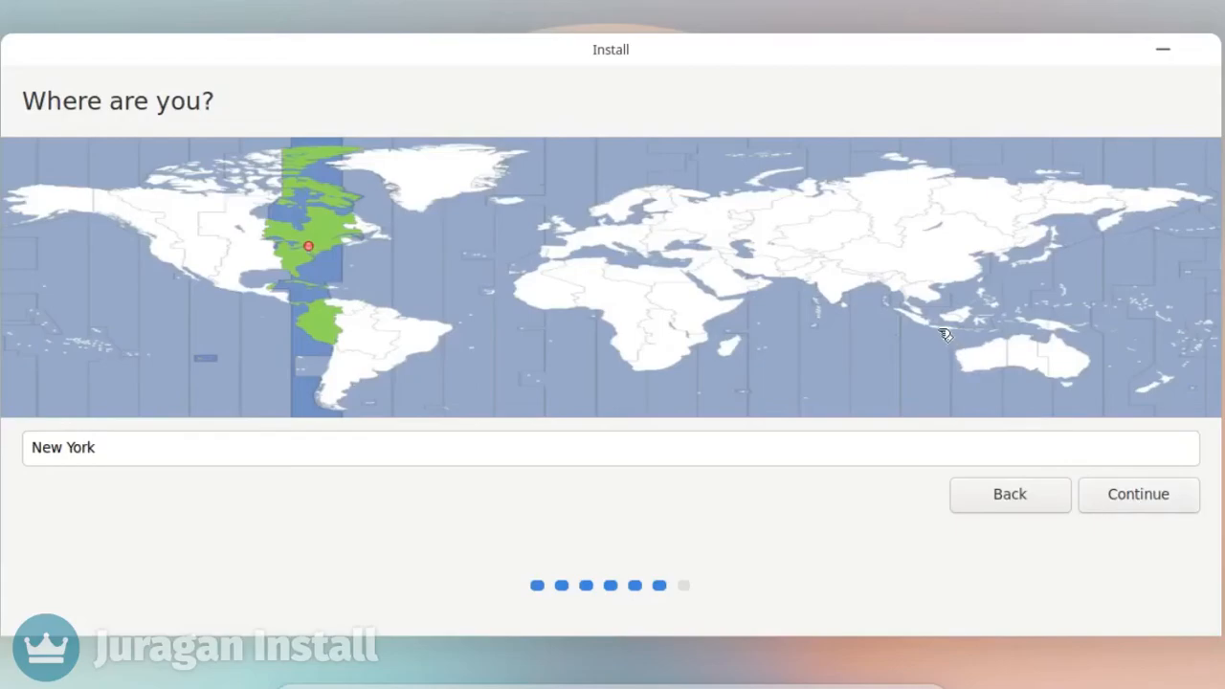
Step: Set the timezone to Jakarta and create user 'Juragan Install' with a password to start installation
{"action": "left_click", "coordinate": [938, 317]}
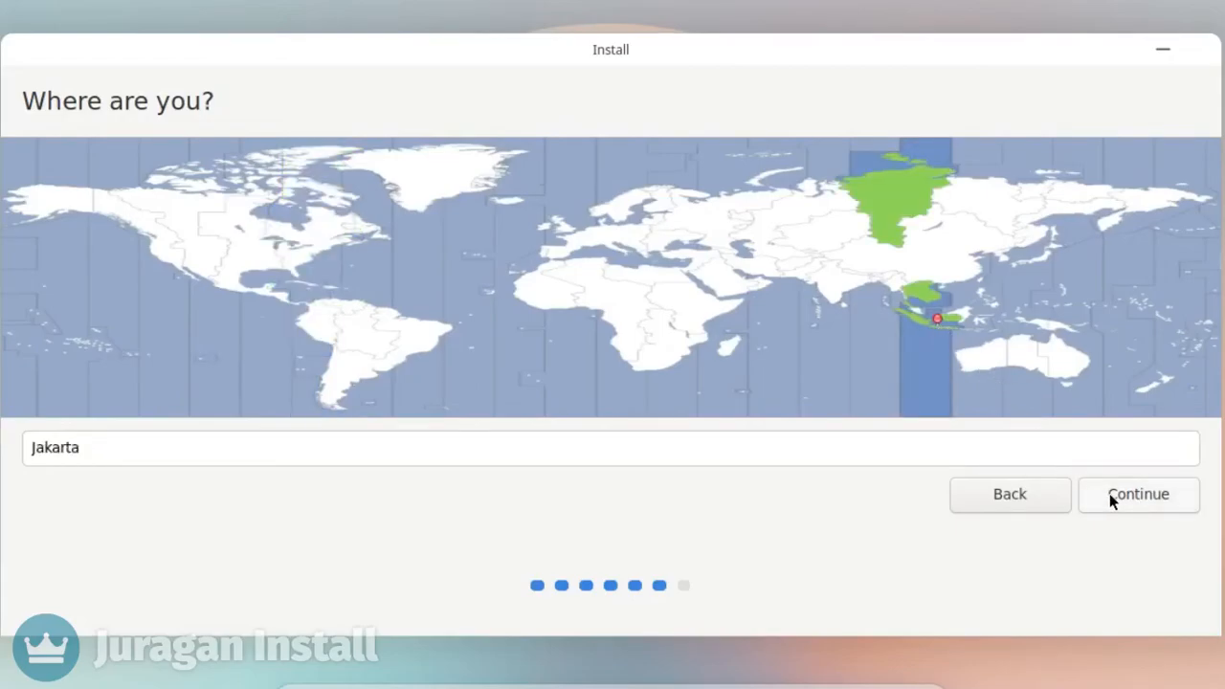
{"action": "left_click", "coordinate": [1137, 494]}
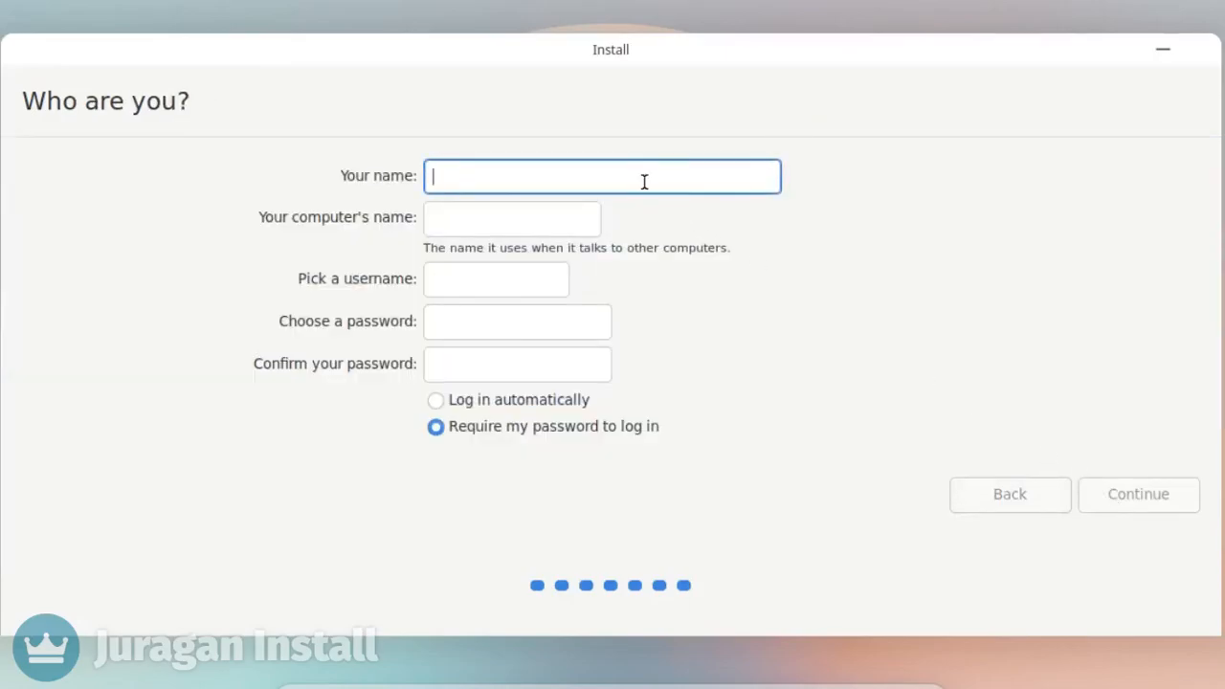
{"action": "type", "text": "j"}
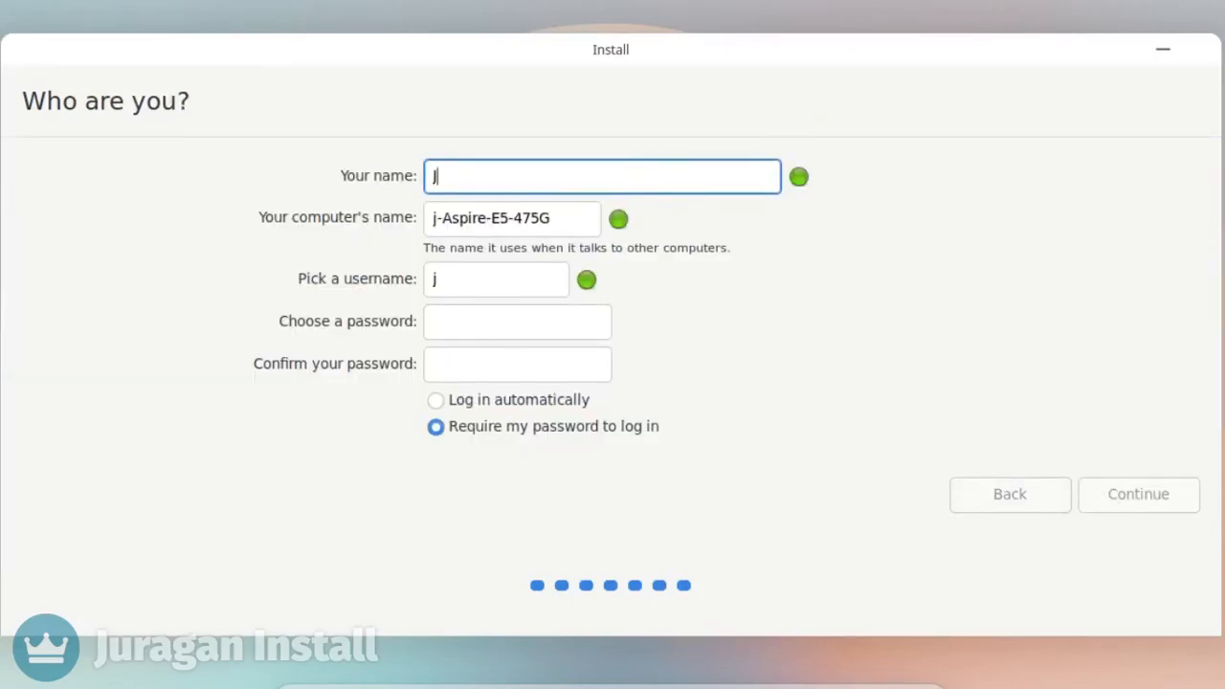
{"action": "type", "text": "uragan Install"}
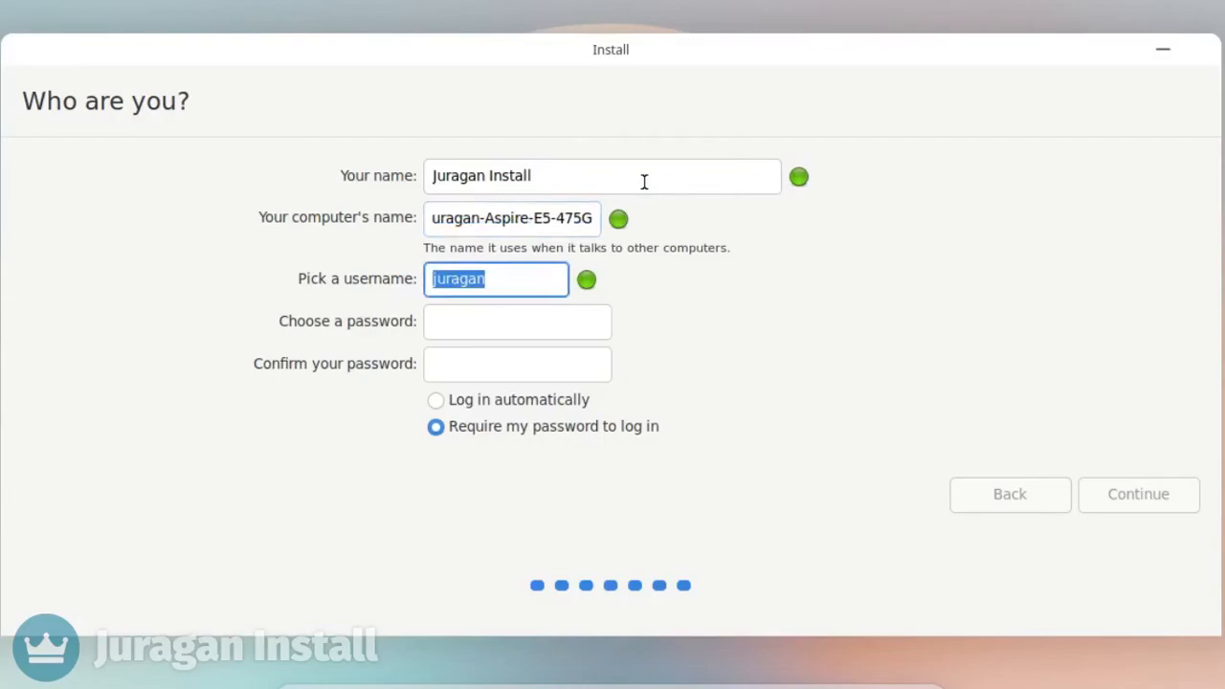
{"action": "type", "text": "•••••"}
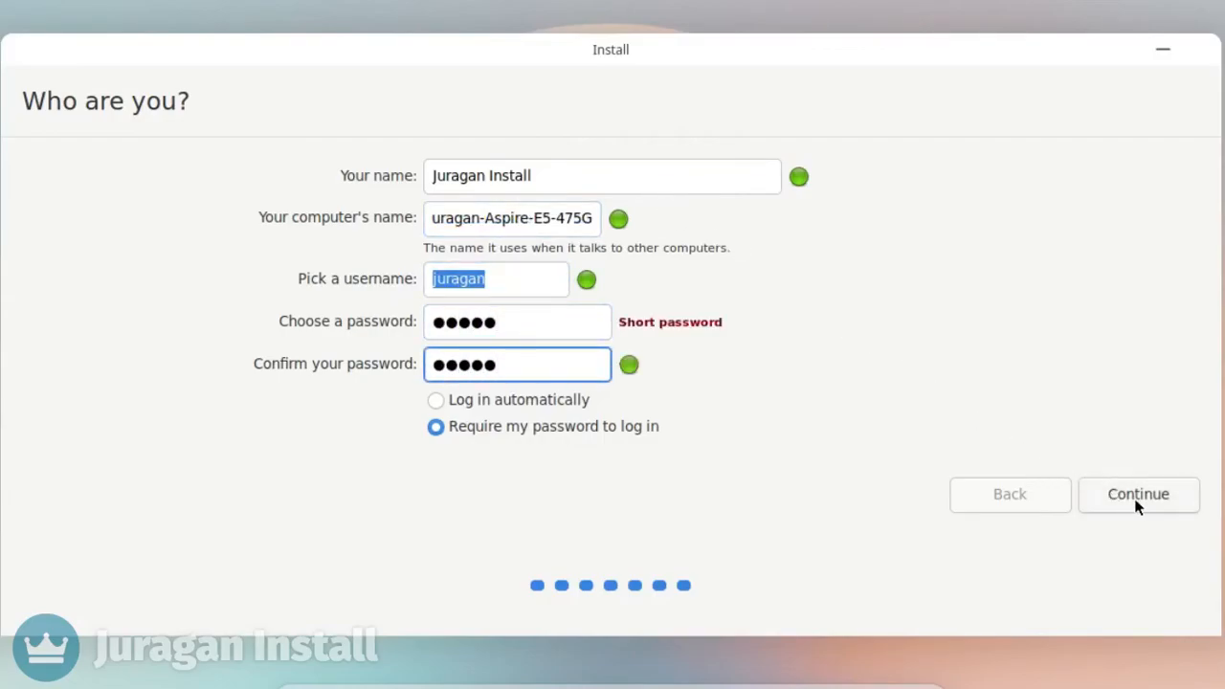
{"action": "left_click", "coordinate": [1137, 494]}
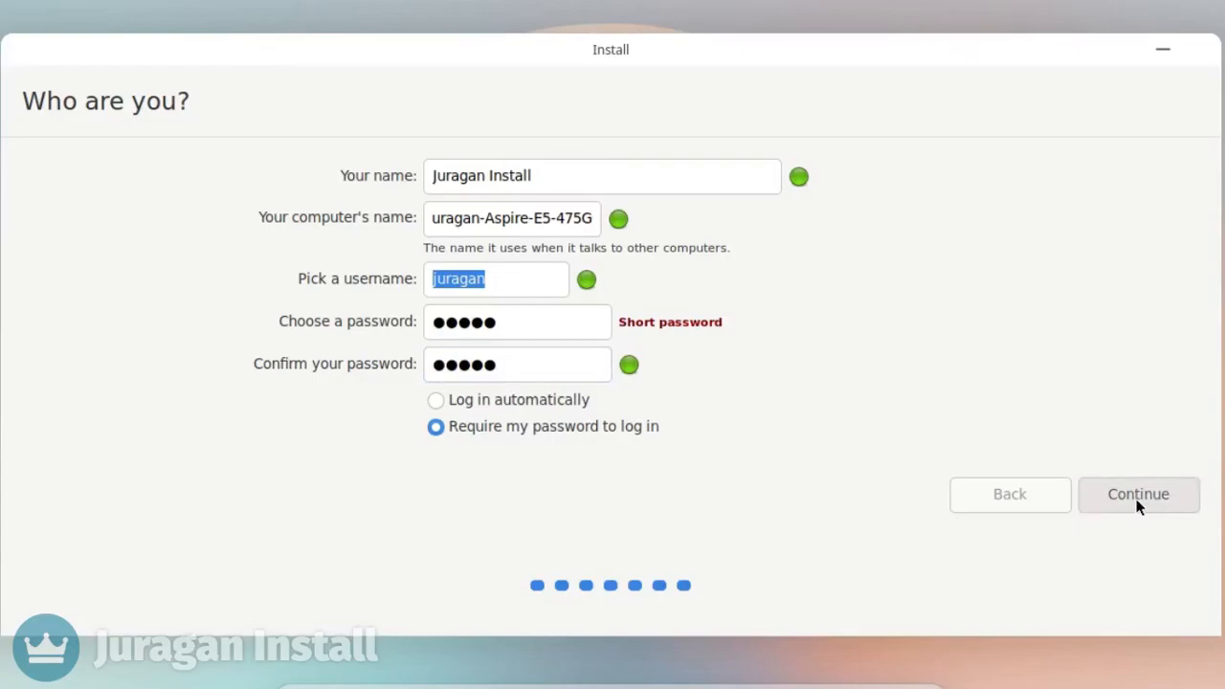
{"action": "left_click", "coordinate": [1137, 493]}
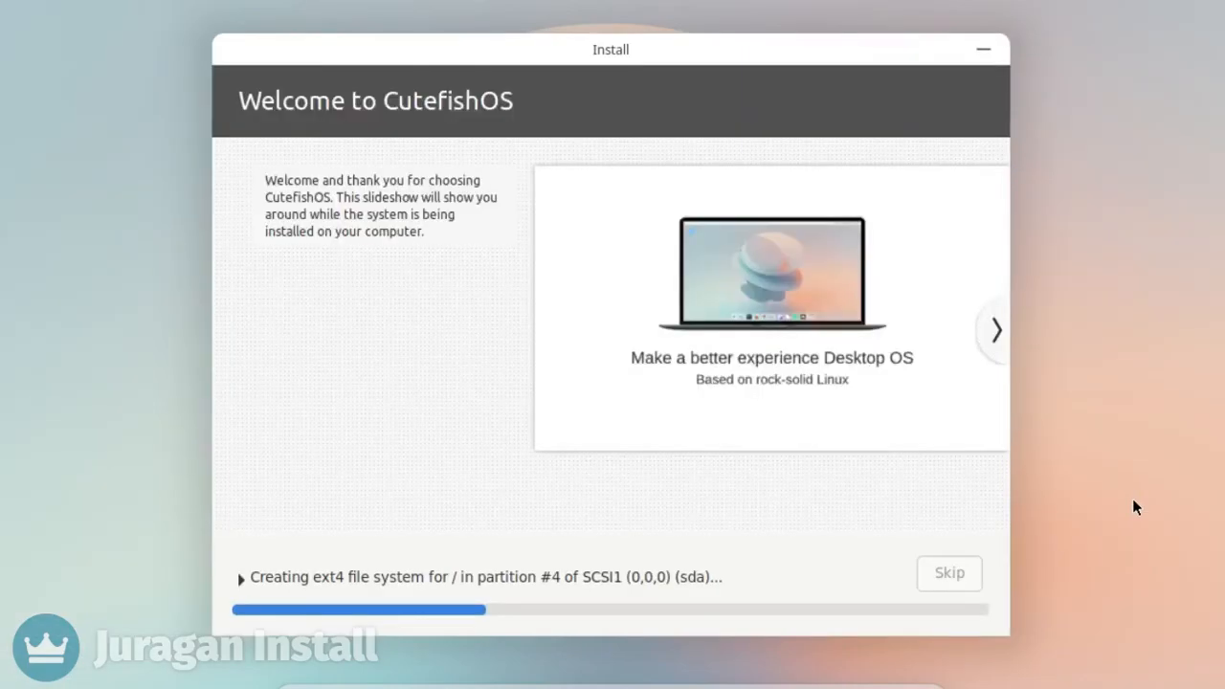